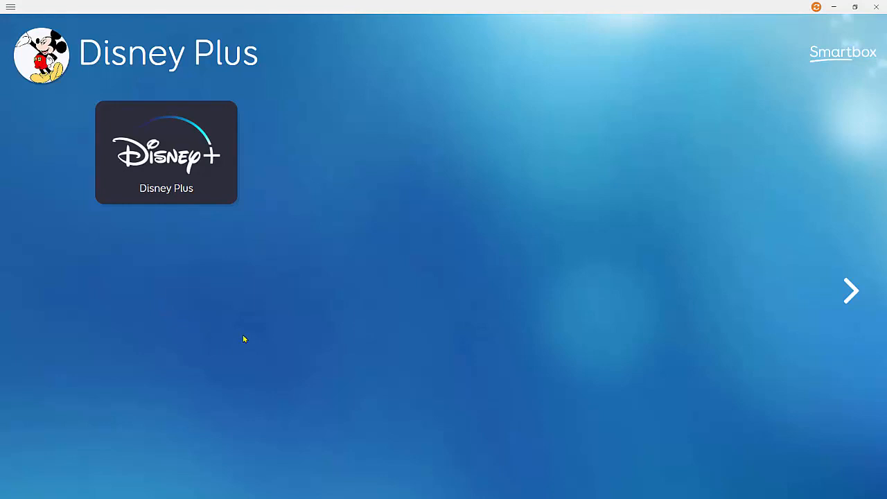
mouse_move(253, 332)
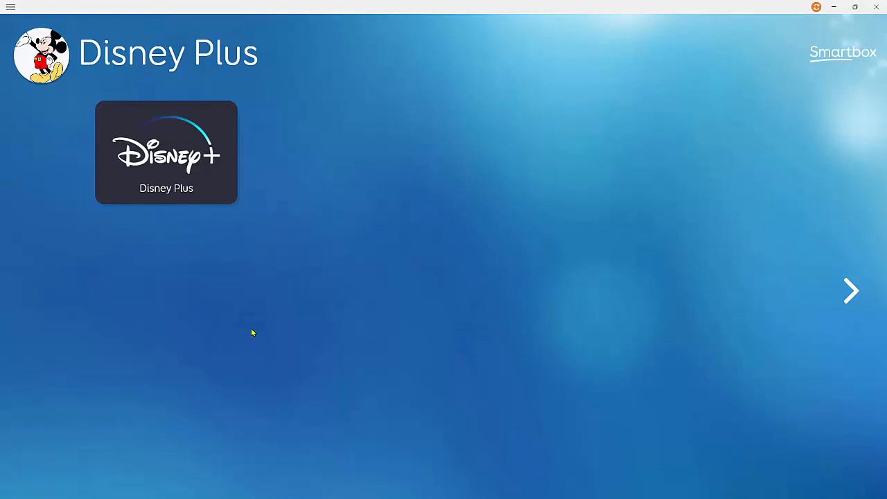
mouse_move(793, 59)
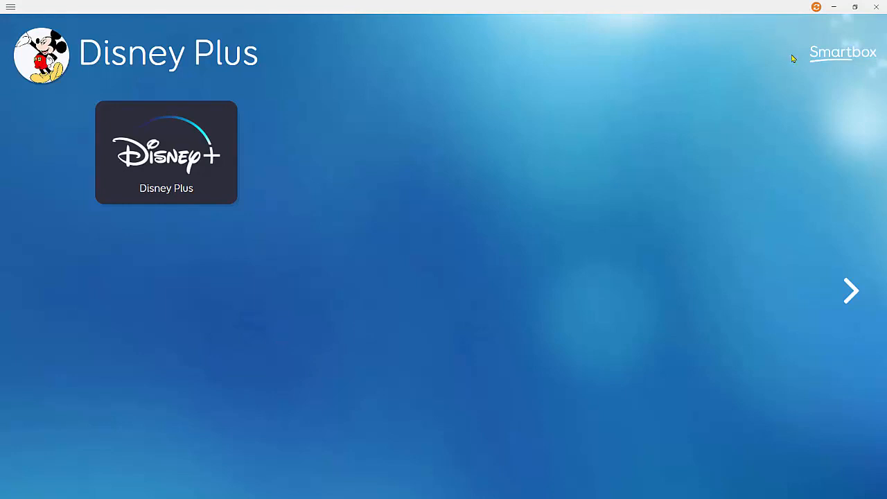
mouse_move(813, 8)
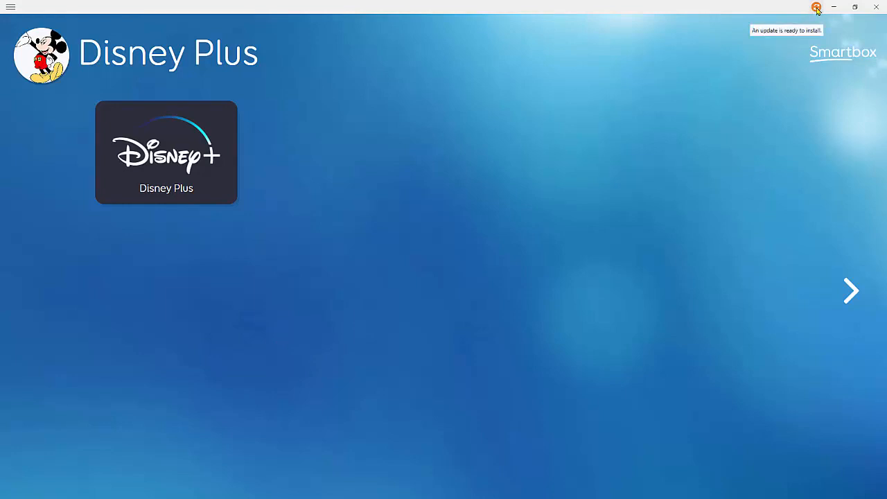
Dismiss the pending update alert and browse the accessible apps grid sets for a new grid set
left_click(814, 8)
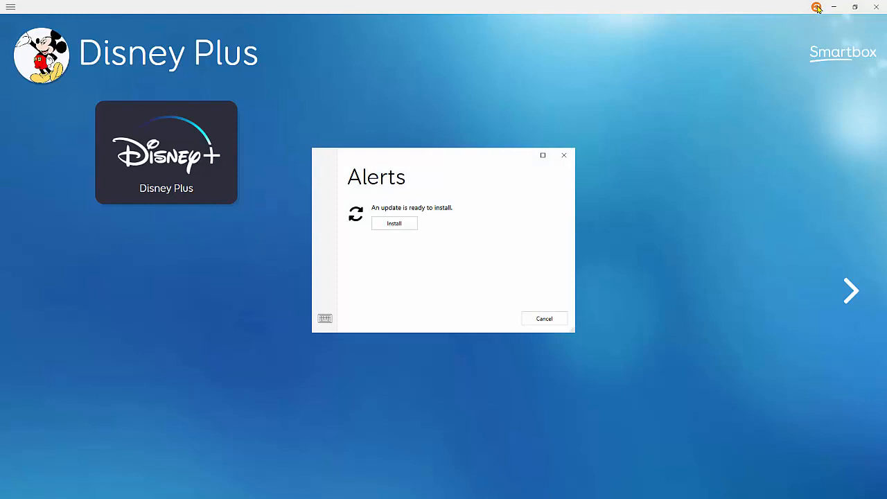
mouse_move(811, 19)
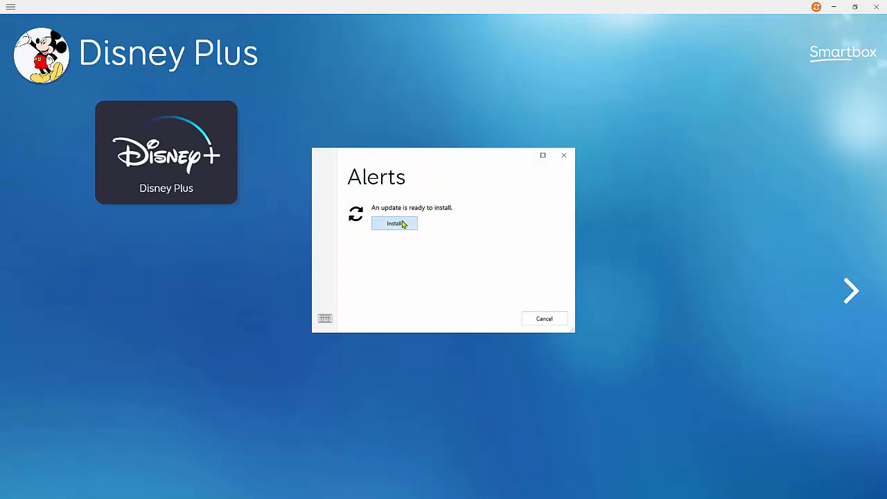
mouse_move(550, 321)
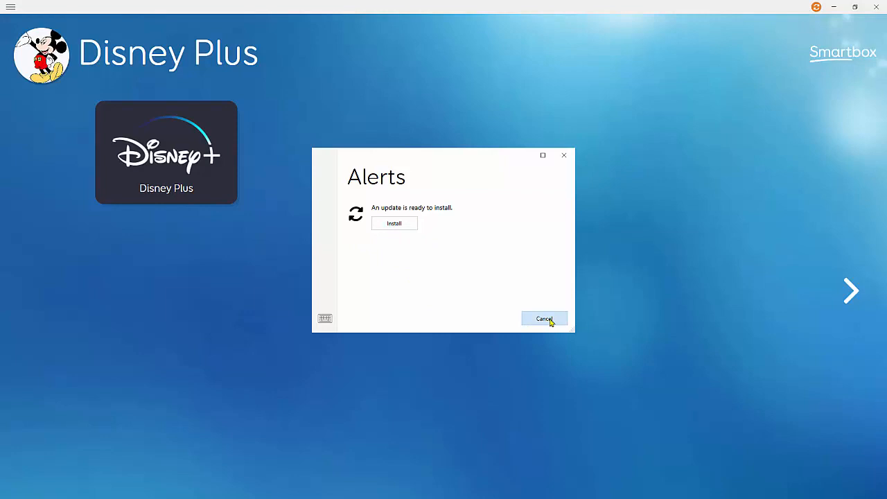
left_click(543, 318)
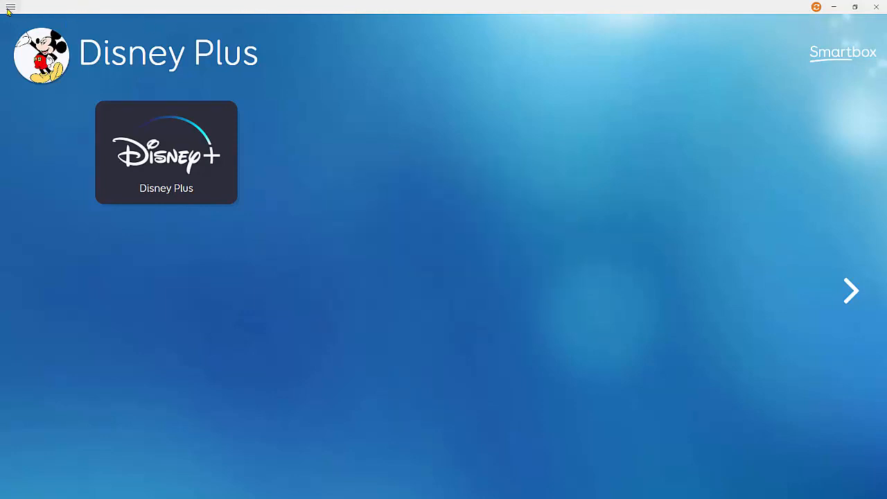
left_click(9, 8)
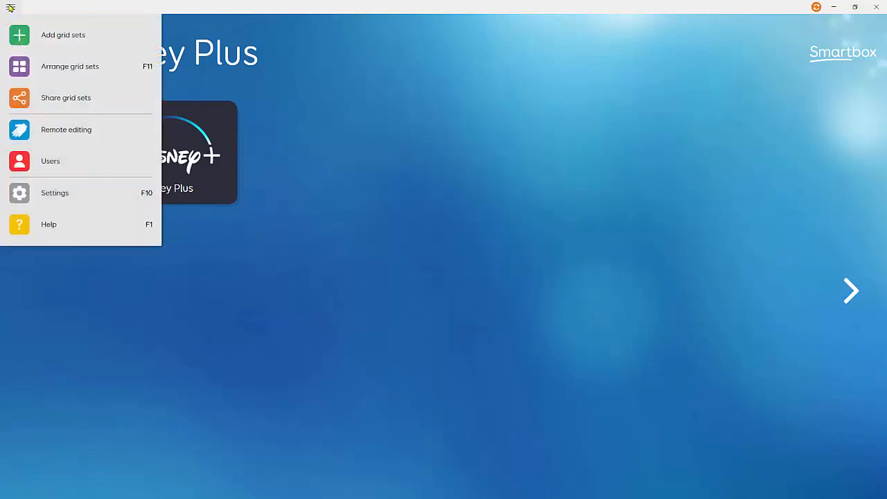
left_click(63, 35)
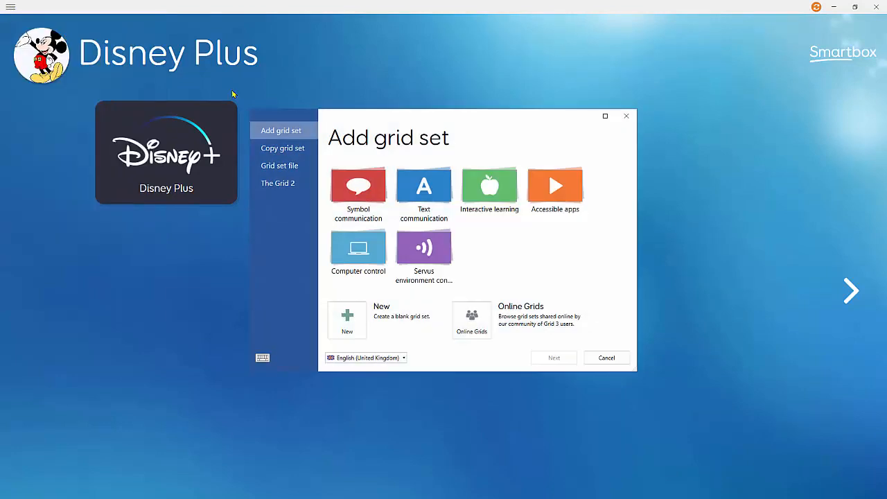
left_click(555, 187)
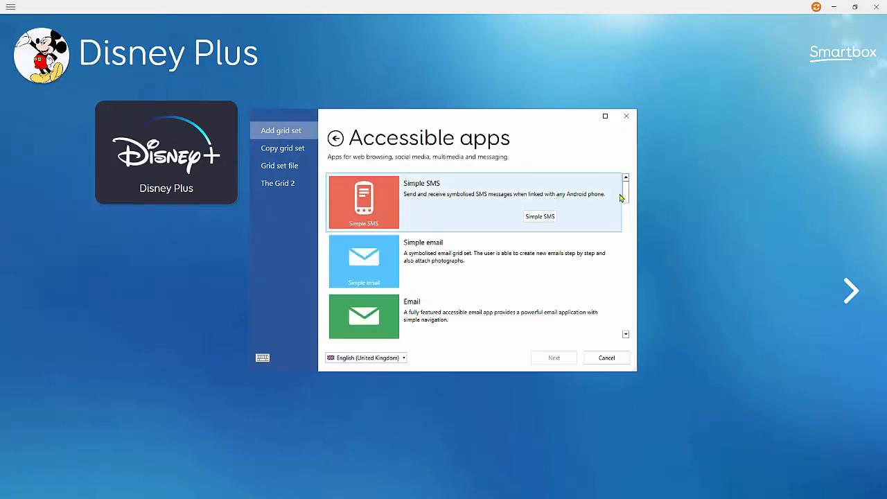
scroll("down", 3)
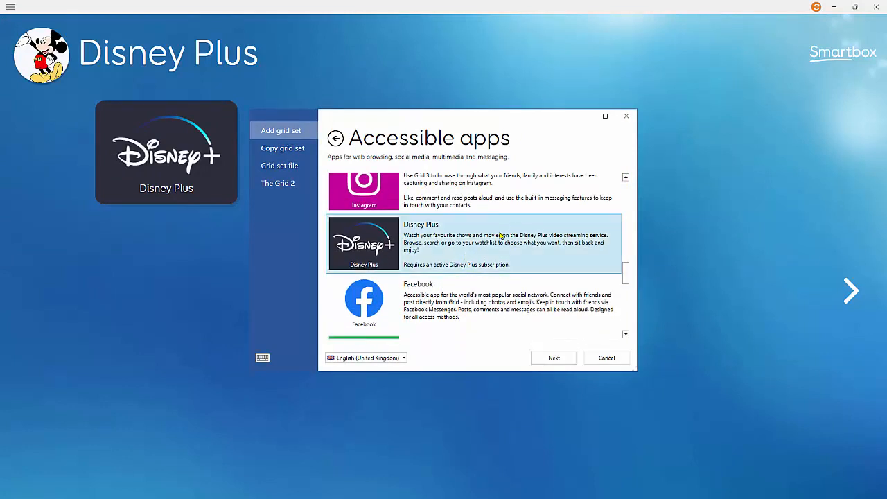
Close the new grid set window, open the Disney Plus grid set and start the service
left_click(606, 358)
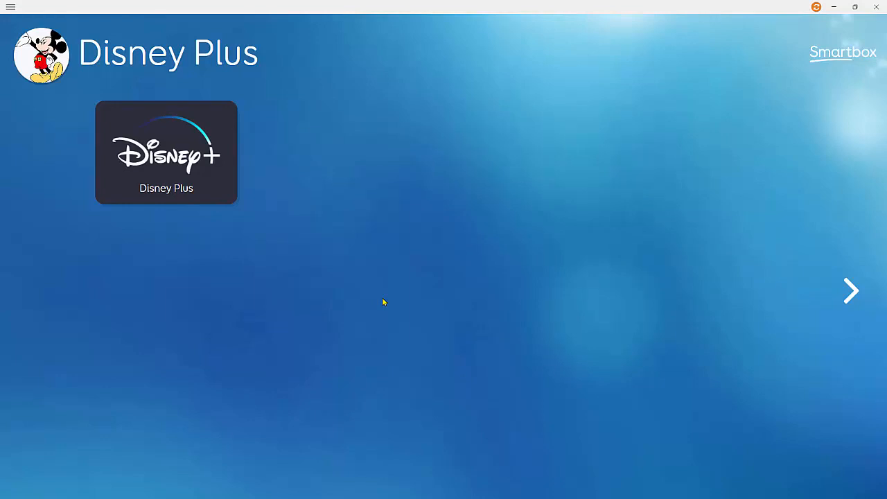
mouse_move(89, 172)
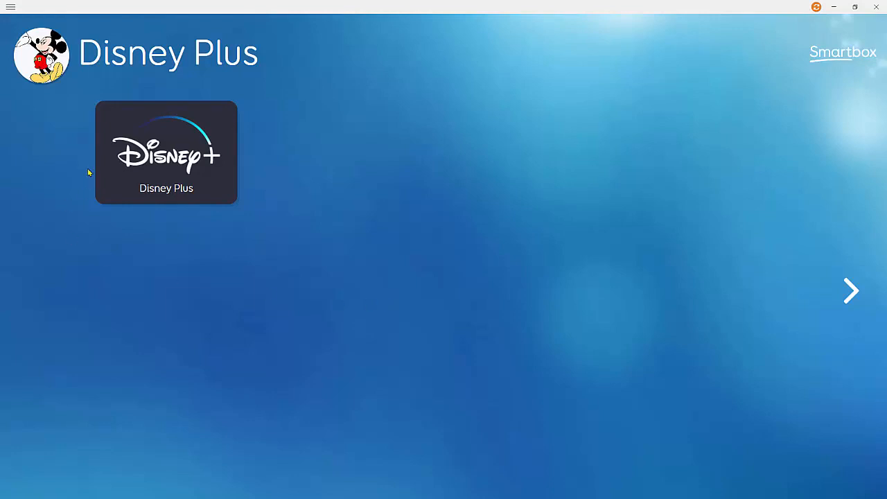
mouse_move(192, 162)
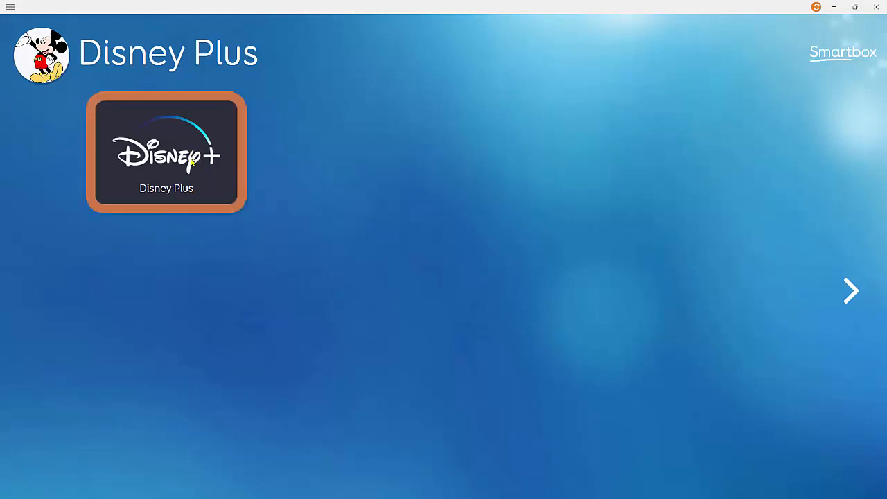
left_click(166, 152)
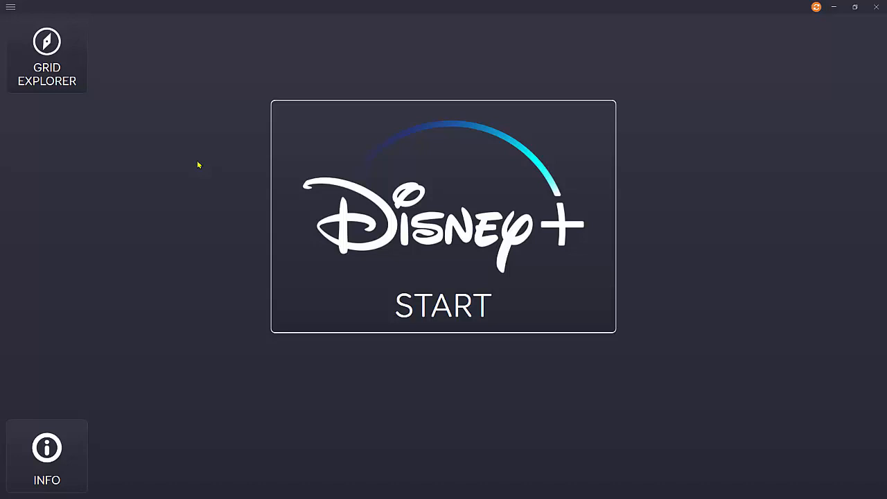
mouse_move(368, 473)
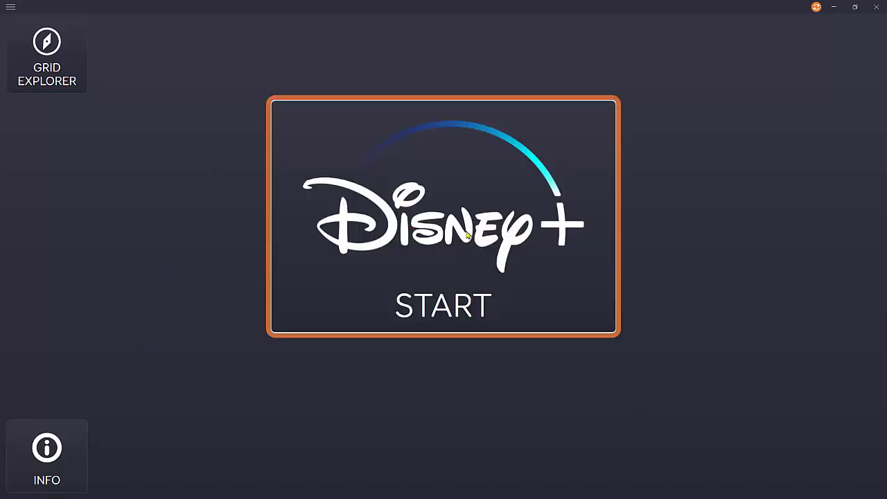
left_click(442, 306)
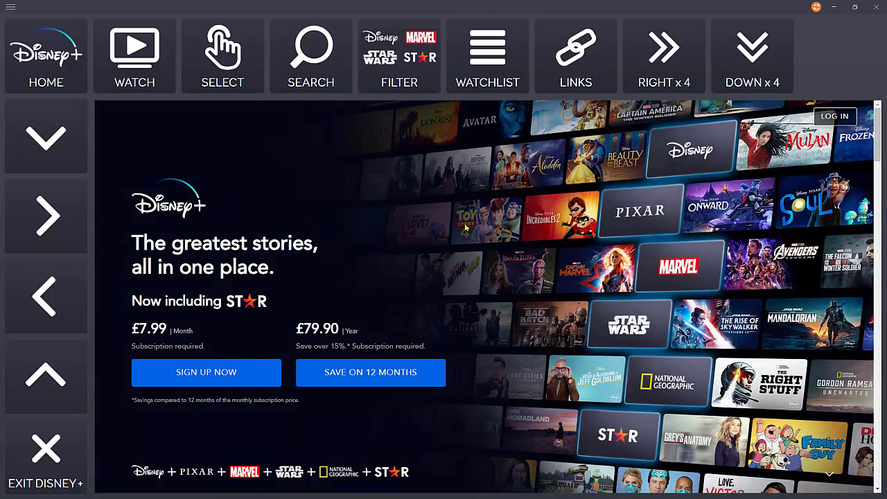
mouse_move(485, 236)
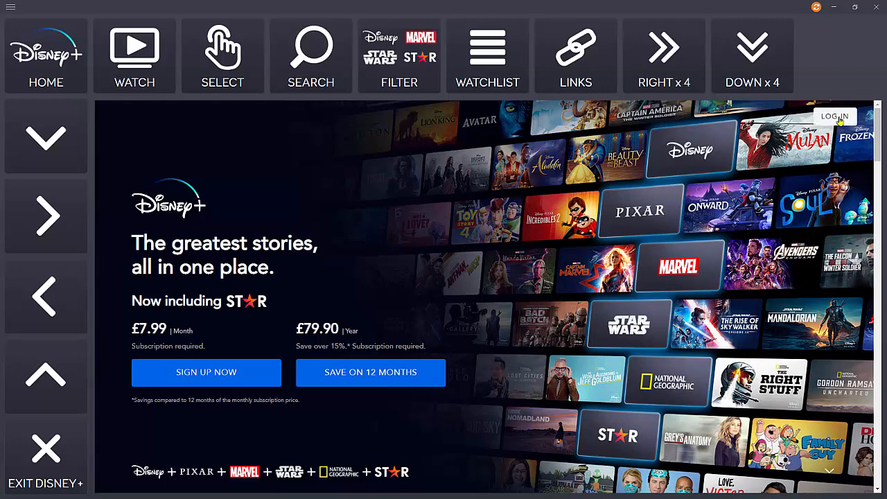
Log in to Disney Plus through its login page with the account email and password
left_click(834, 115)
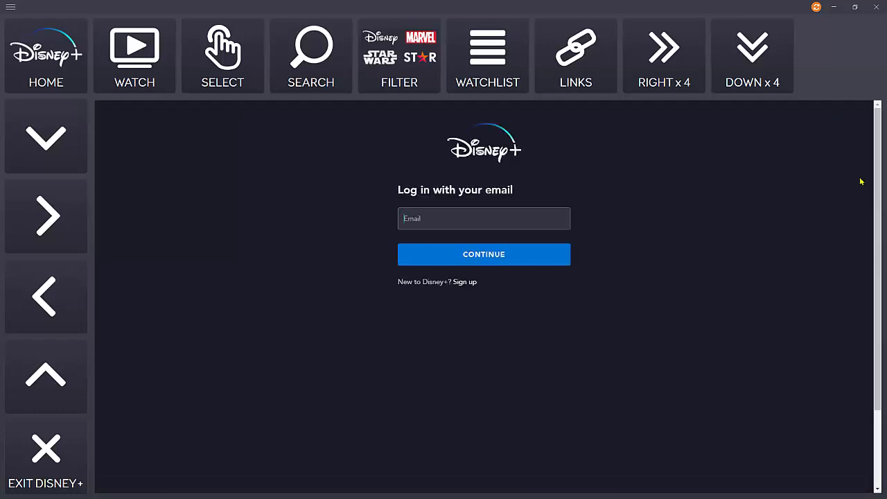
left_click(483, 218)
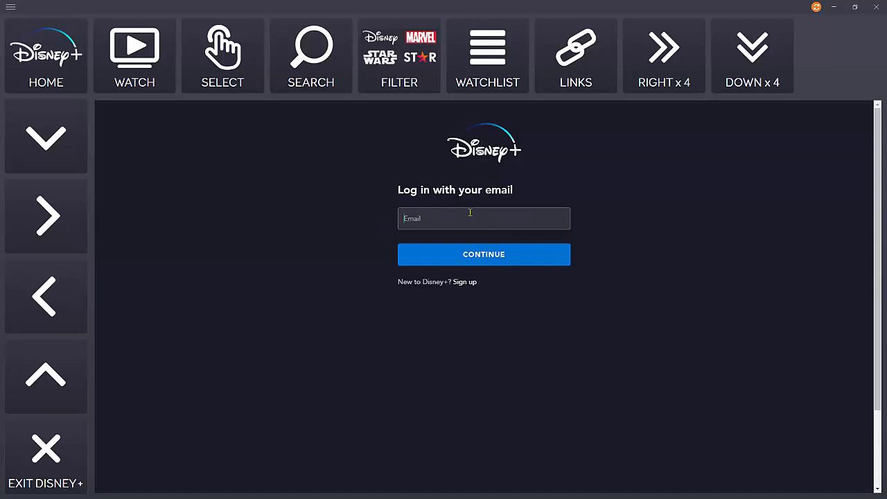
left_click(483, 254)
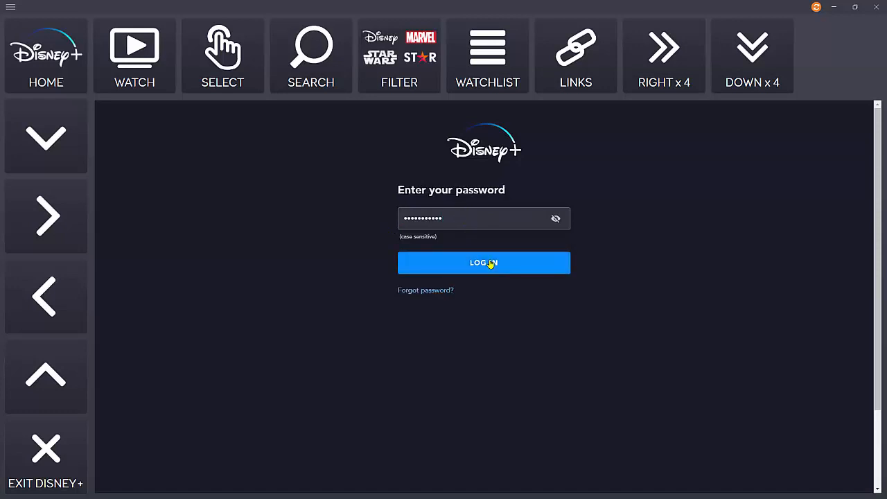
left_click(484, 262)
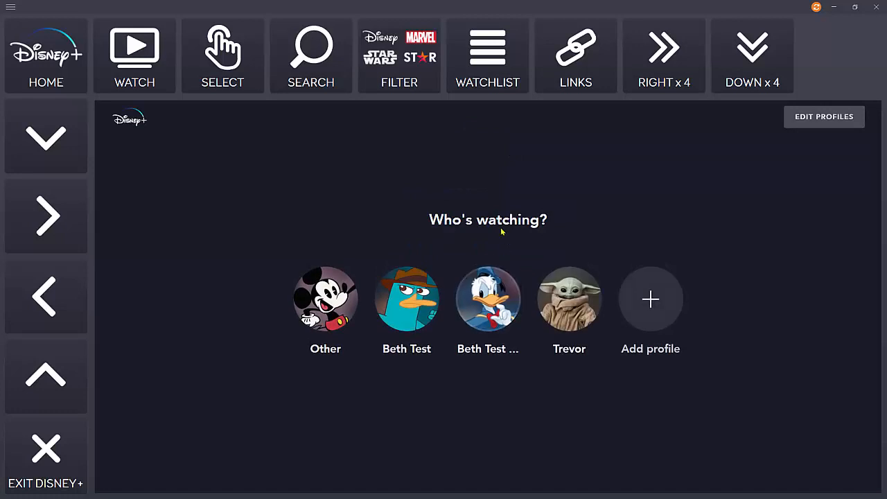
mouse_move(266, 218)
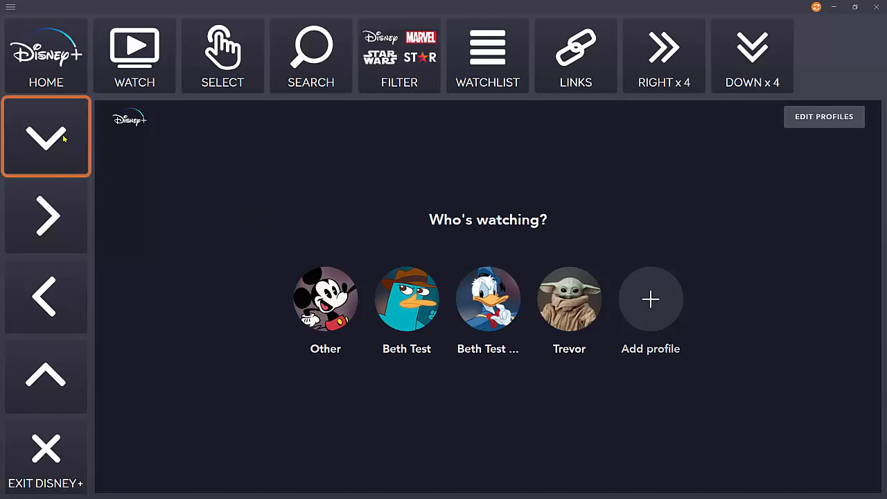
Move the highlight along the profile row to Trevor, the Yoda-avatar profile
left_click(45, 216)
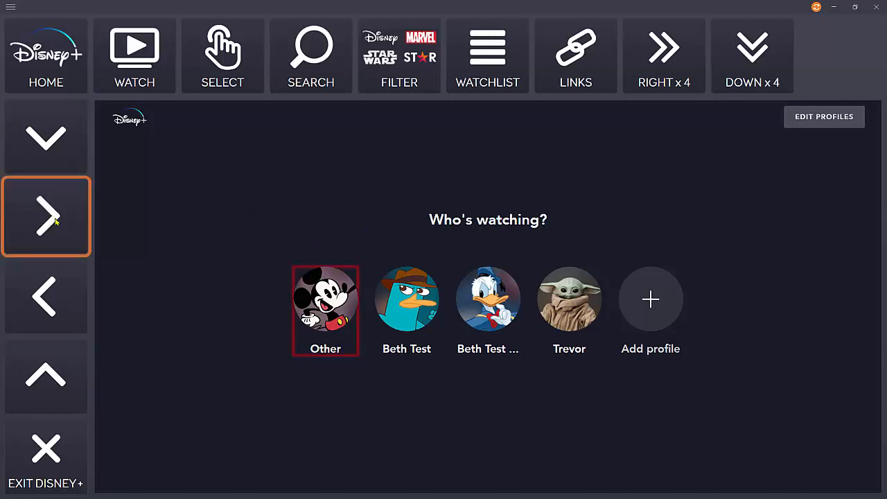
left_click(46, 216)
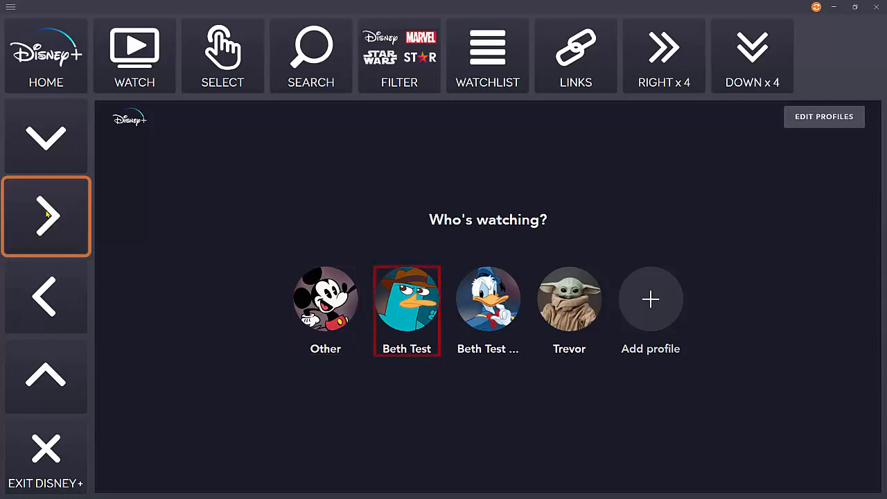
left_click(45, 215)
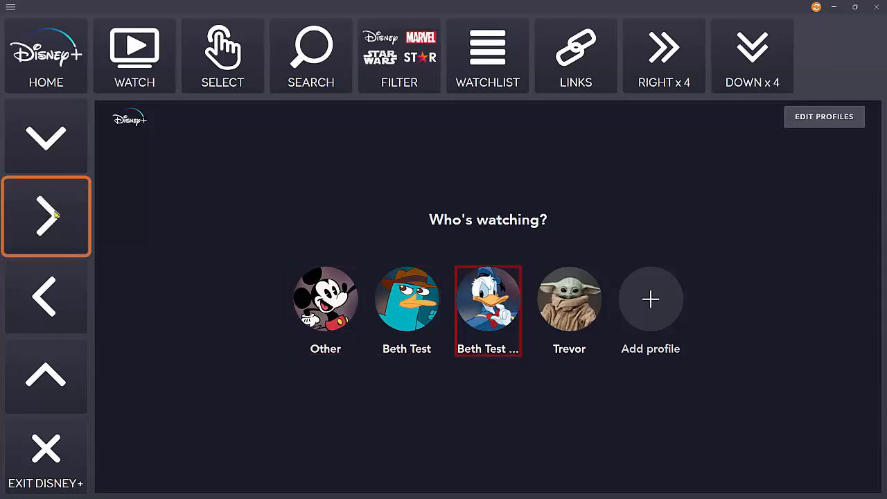
left_click(46, 216)
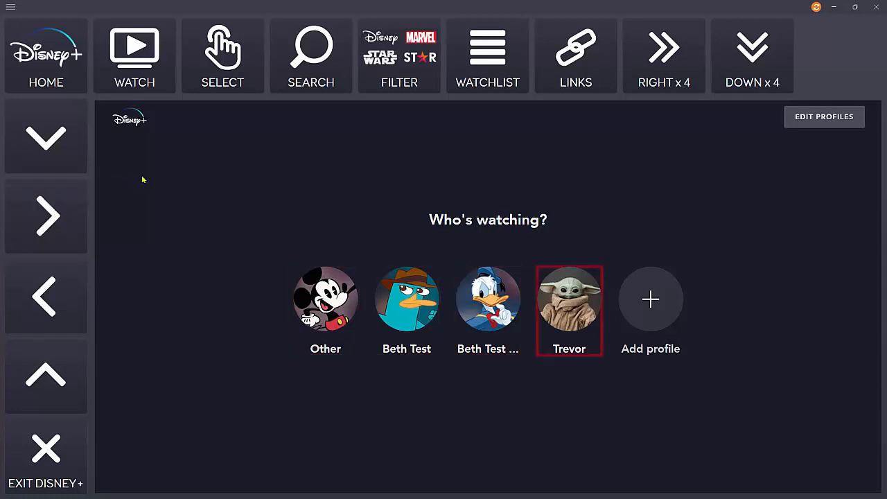
mouse_move(248, 102)
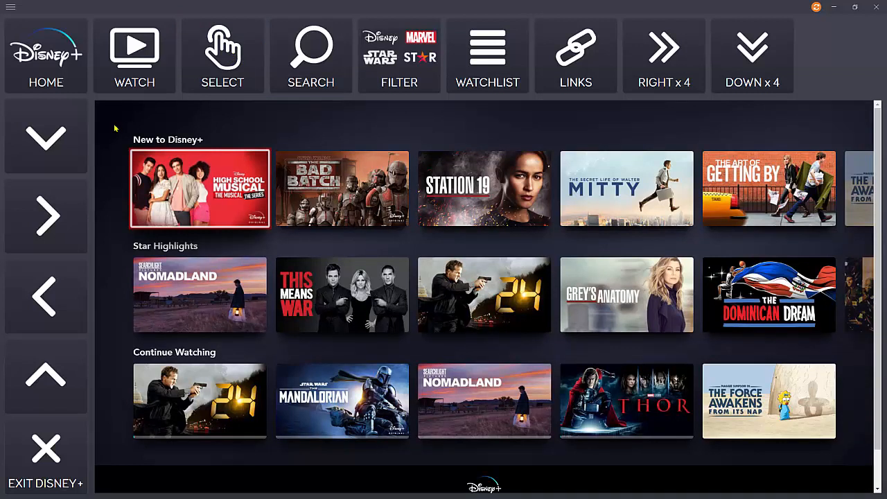
mouse_move(121, 142)
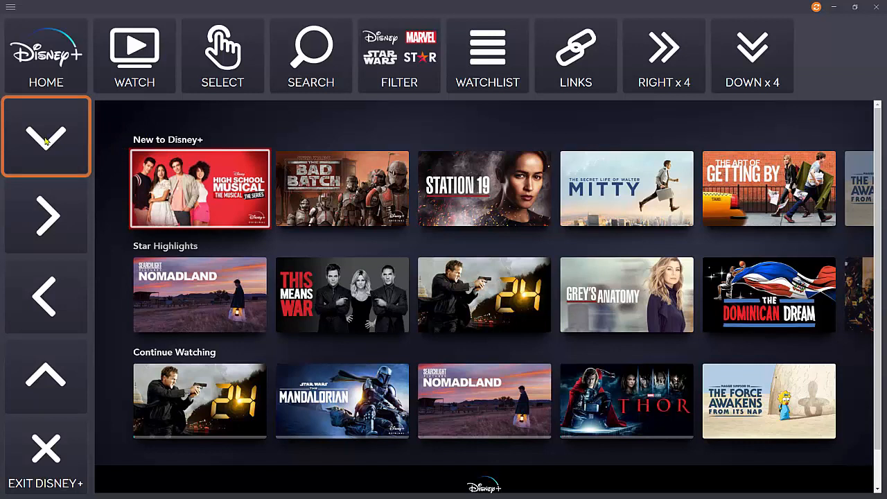
Navigate through Star Highlights to Maggie Simpson in Continue Watching and play the short
left_click(46, 137)
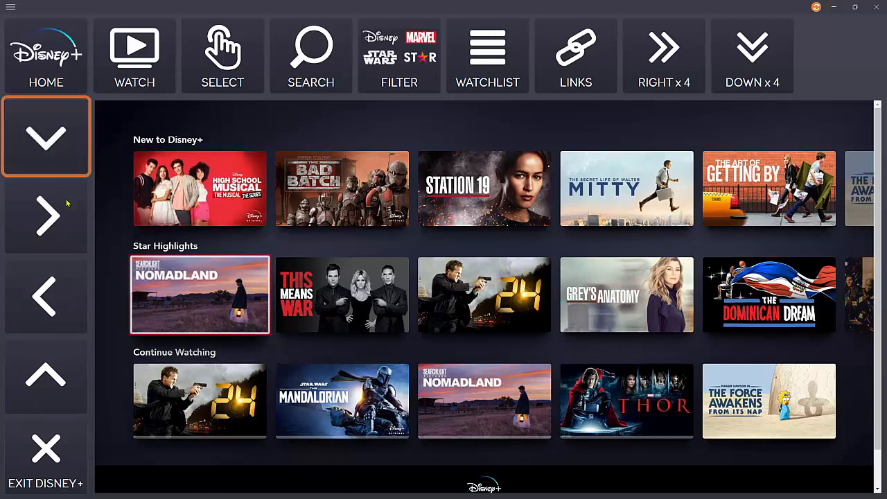
left_click(45, 216)
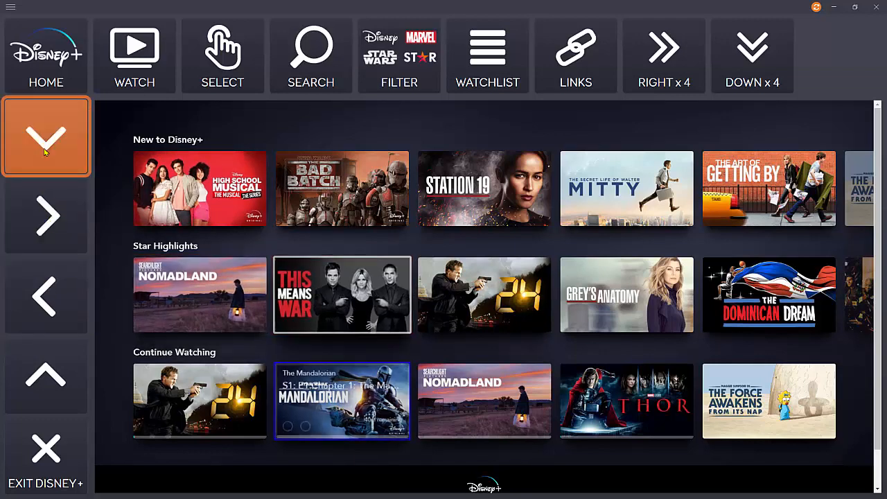
left_click(46, 216)
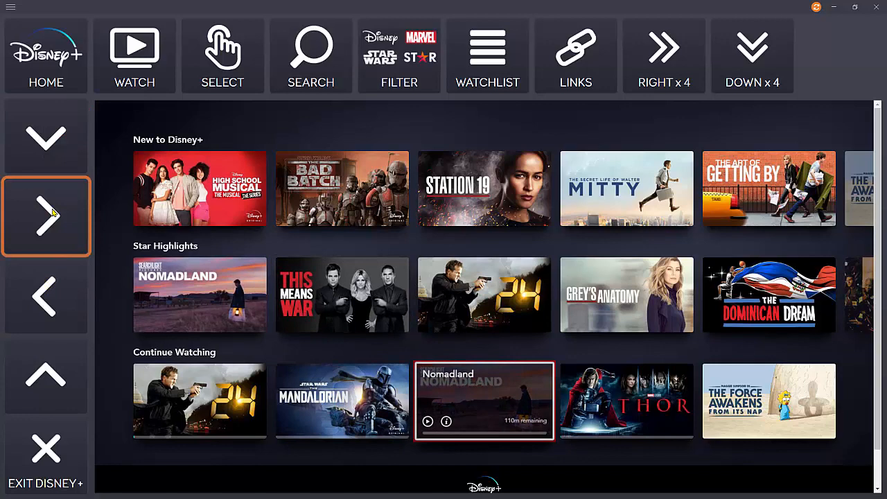
left_click(46, 216)
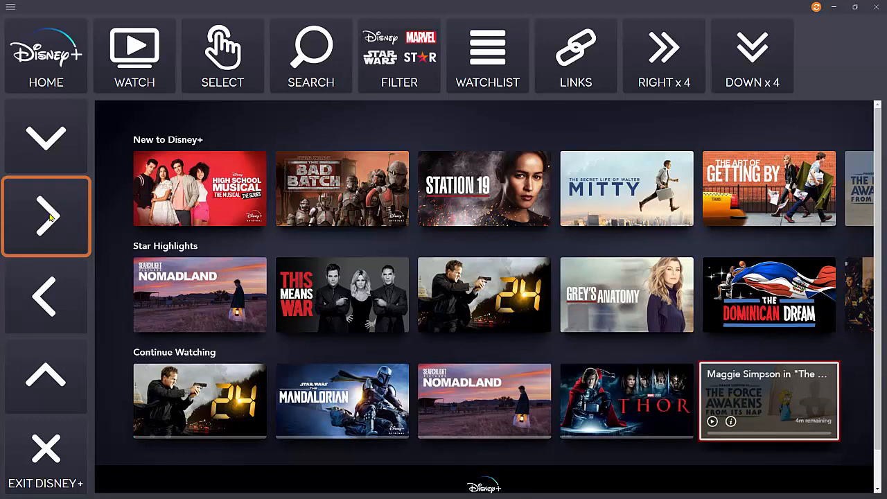
mouse_move(45, 220)
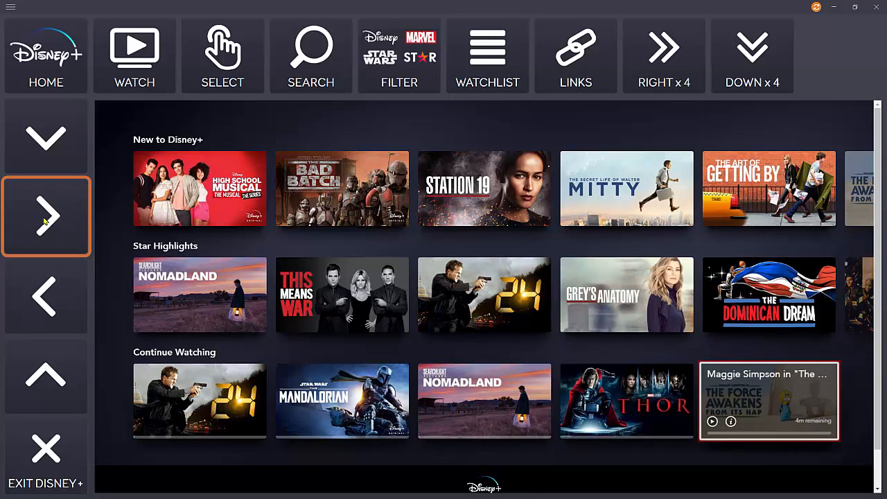
mouse_move(38, 218)
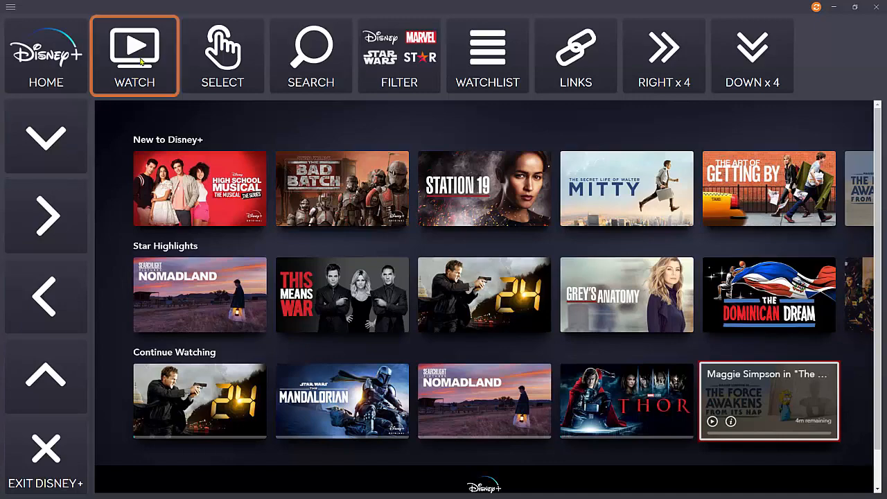
left_click(134, 55)
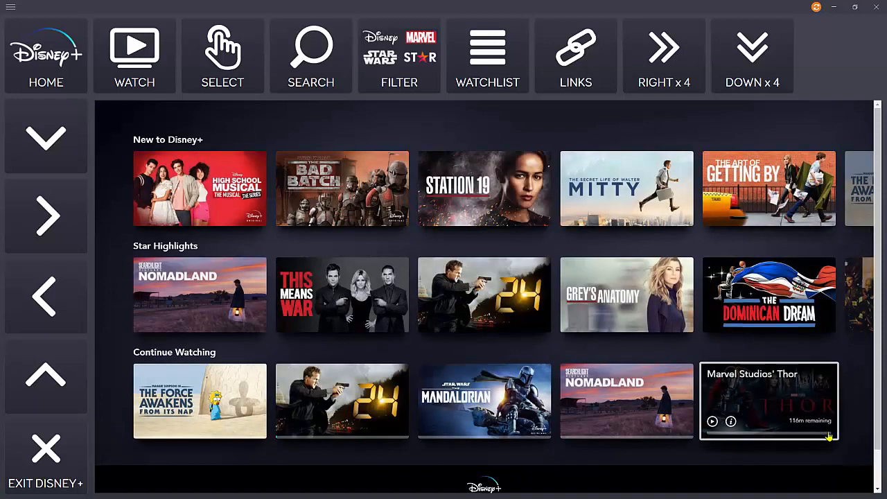
mouse_move(697, 412)
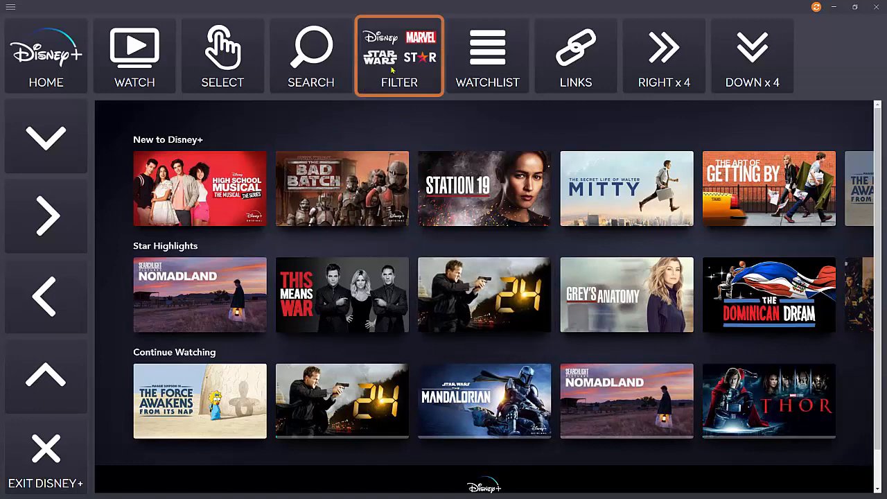
Open the Filter page listing categories such as Originals, Movies, Series, Pixar and Marvel
left_click(399, 55)
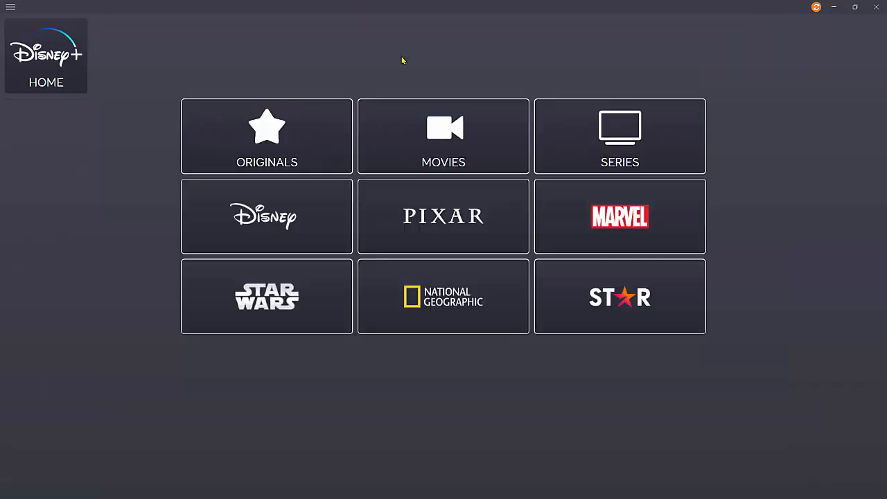
mouse_move(400, 107)
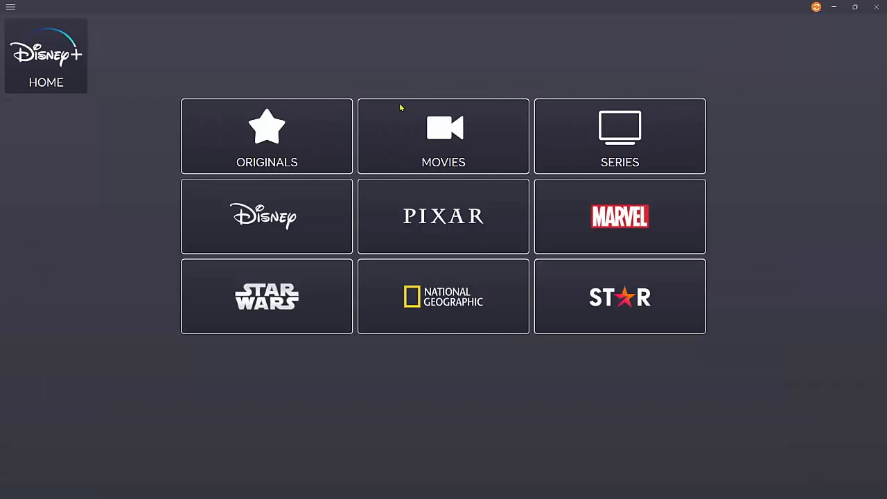
mouse_move(623, 129)
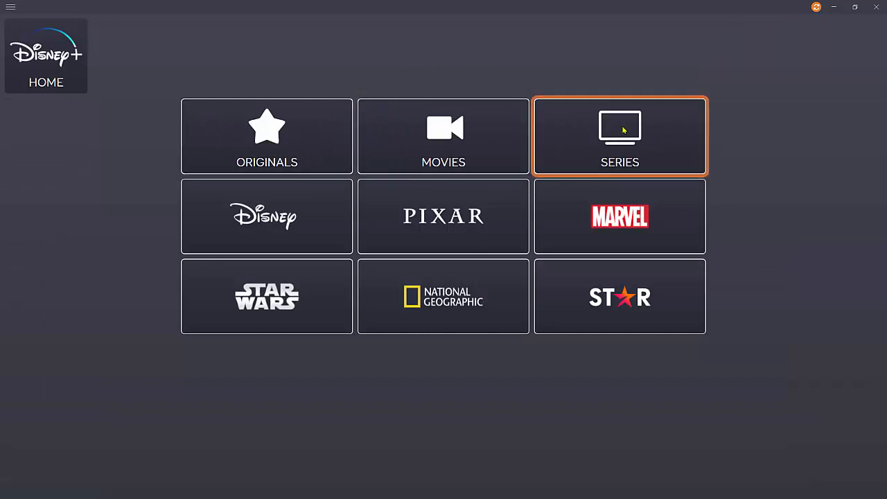
mouse_move(494, 302)
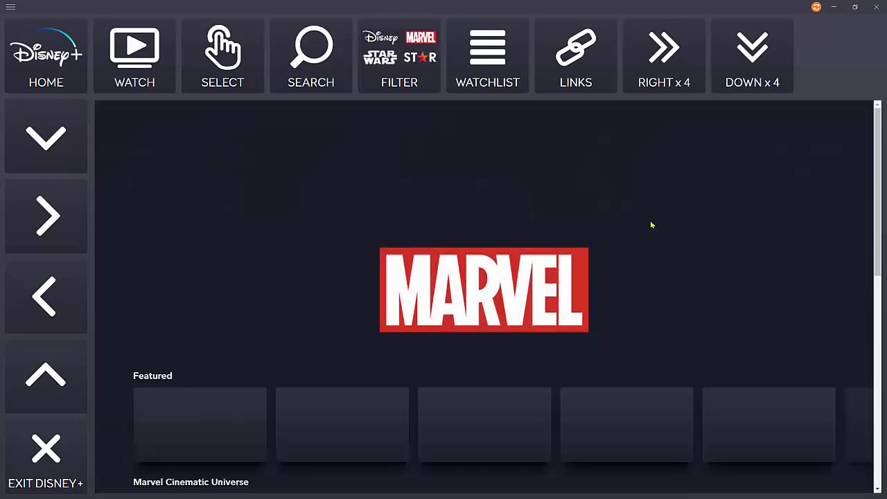
Move focus down onto Thor in the Featured row, then four titles right to Assembled
left_click(46, 137)
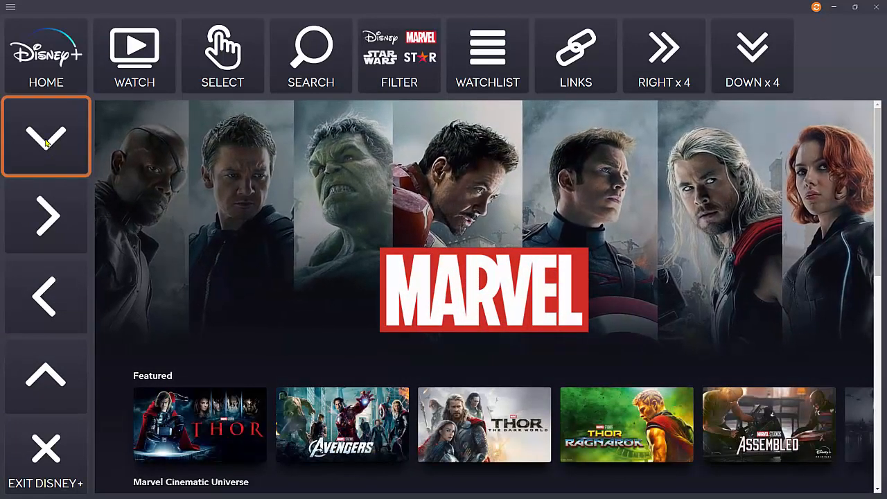
left_click(45, 136)
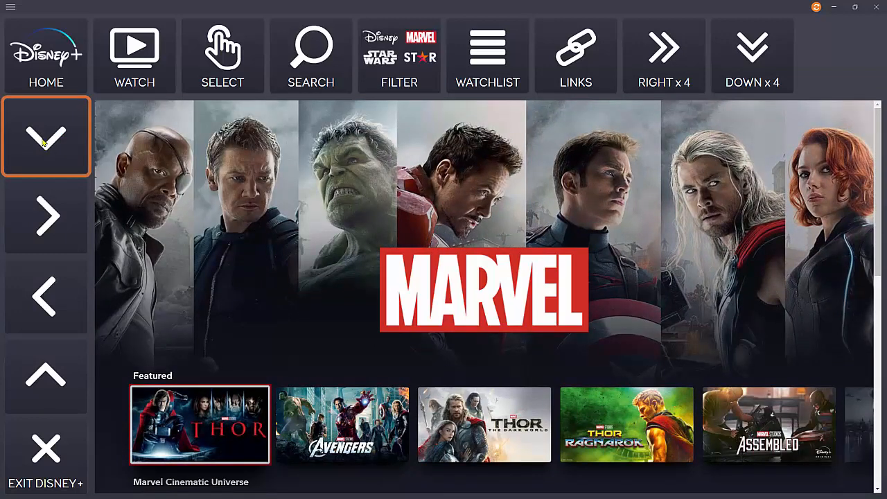
mouse_move(34, 137)
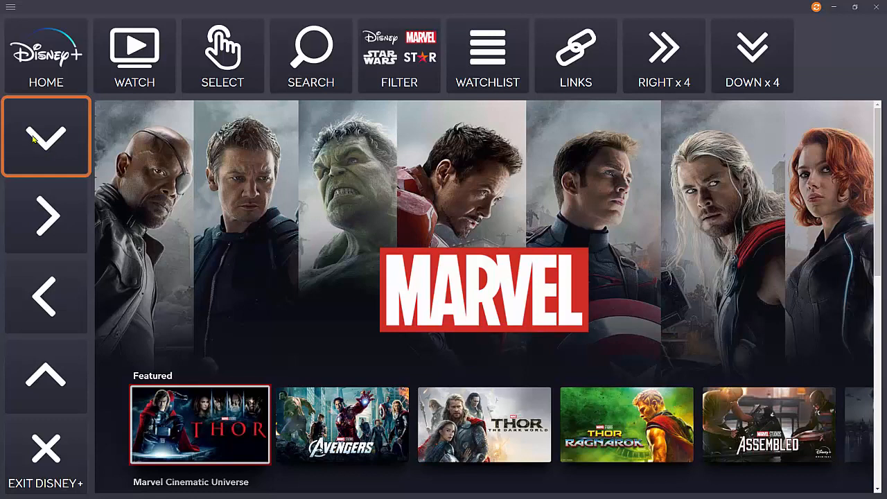
mouse_move(59, 173)
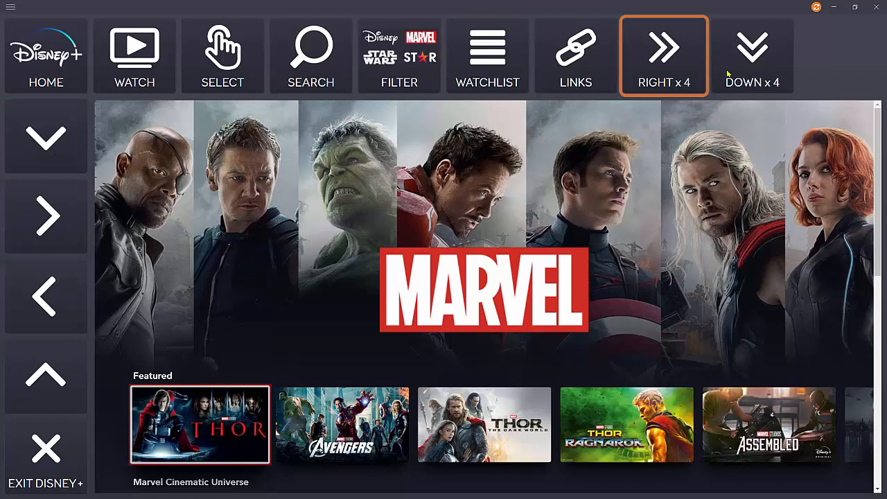
mouse_move(634, 62)
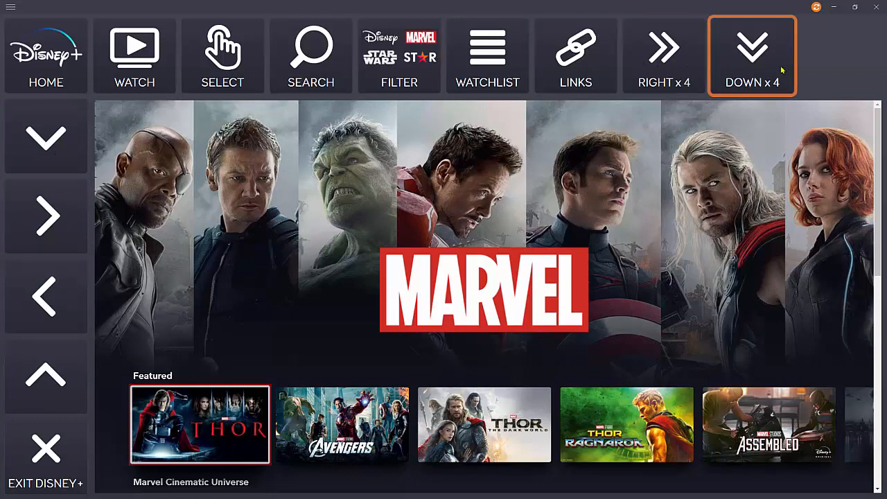
left_click(663, 56)
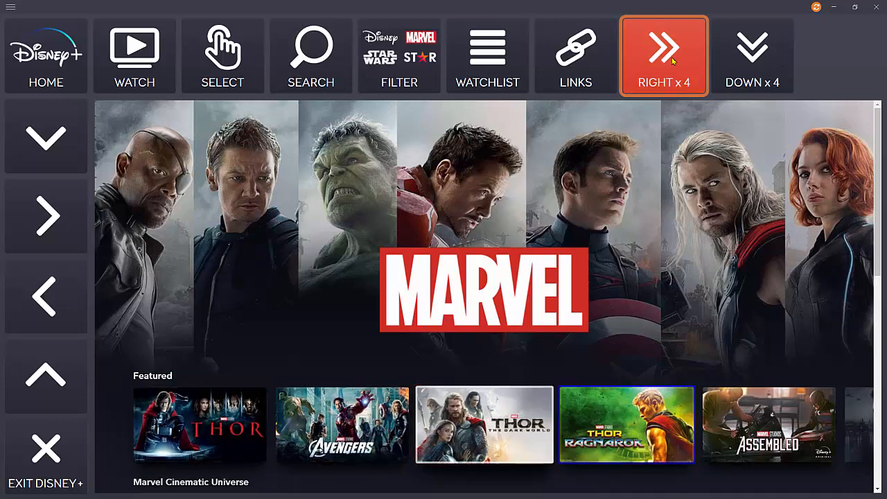
left_click(664, 55)
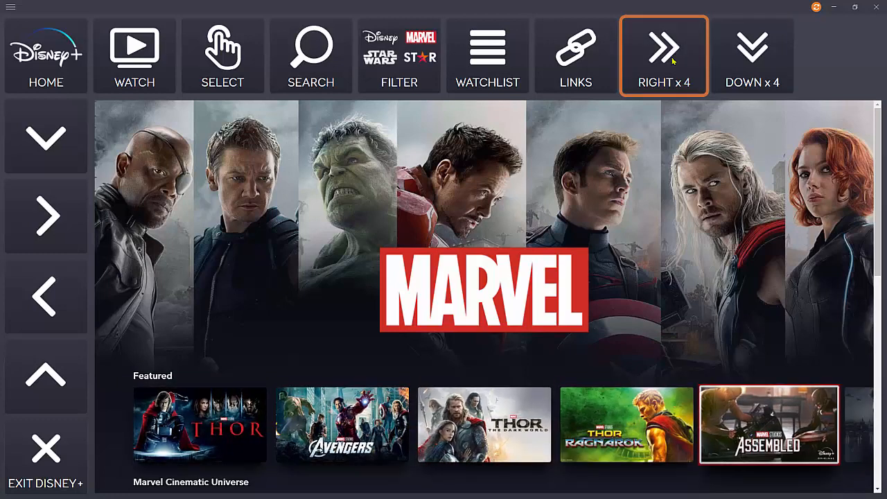
mouse_move(679, 62)
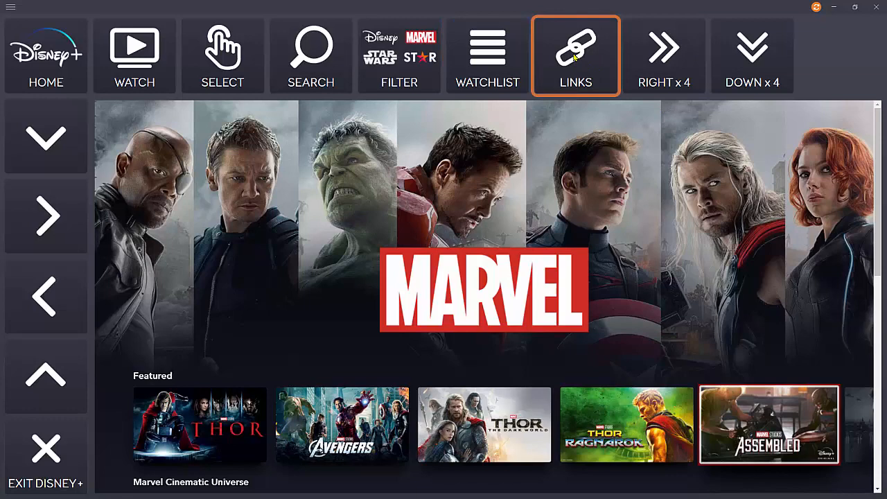
List the Marvel page's titles as link choices, then return to the main Disney+ controls
left_click(574, 47)
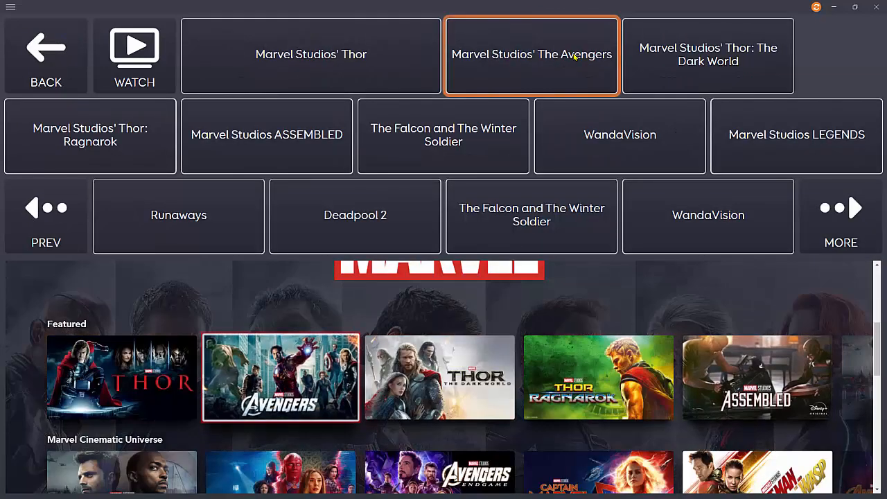
mouse_move(578, 71)
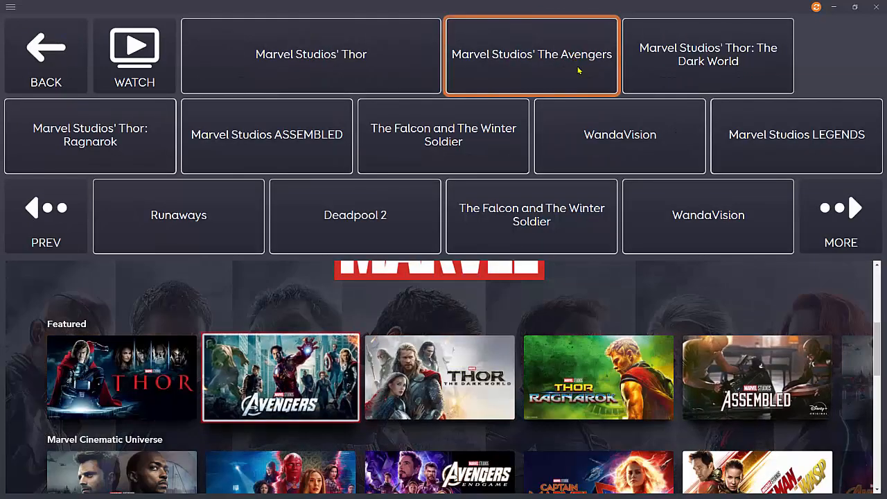
left_click(619, 135)
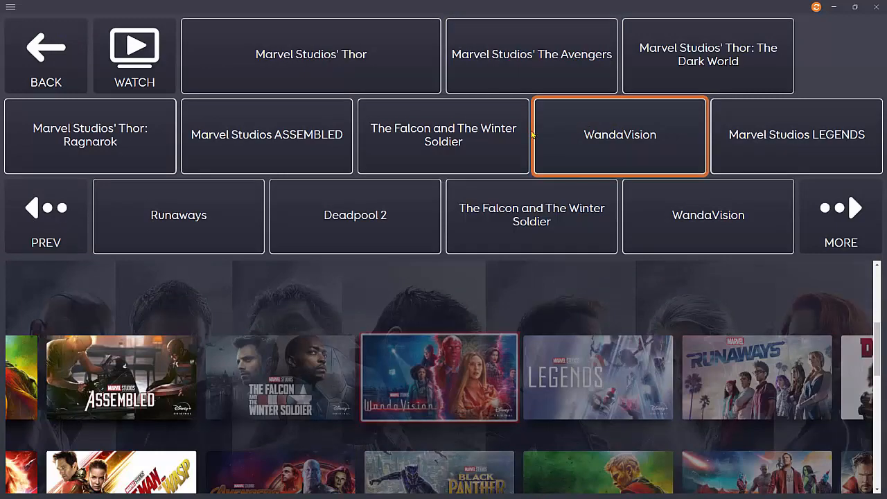
left_click(355, 215)
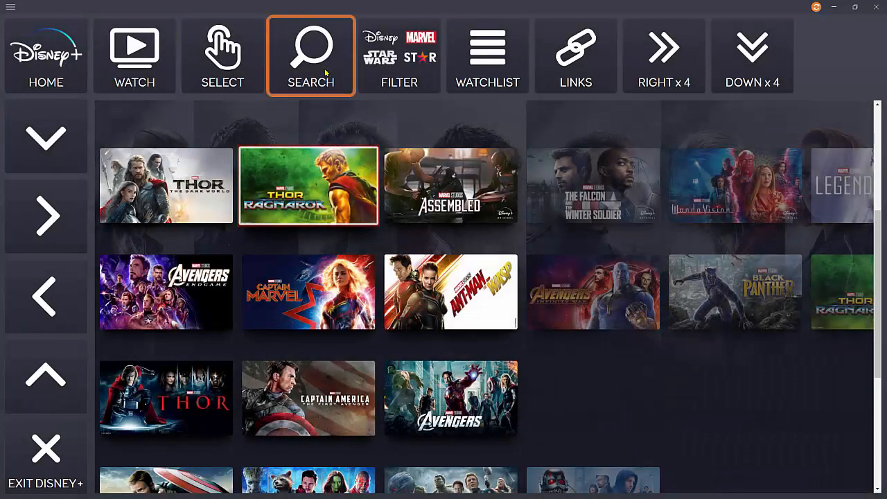
Start a Disney+ search and spell 'micke' on the on-screen keyboard
left_click(310, 52)
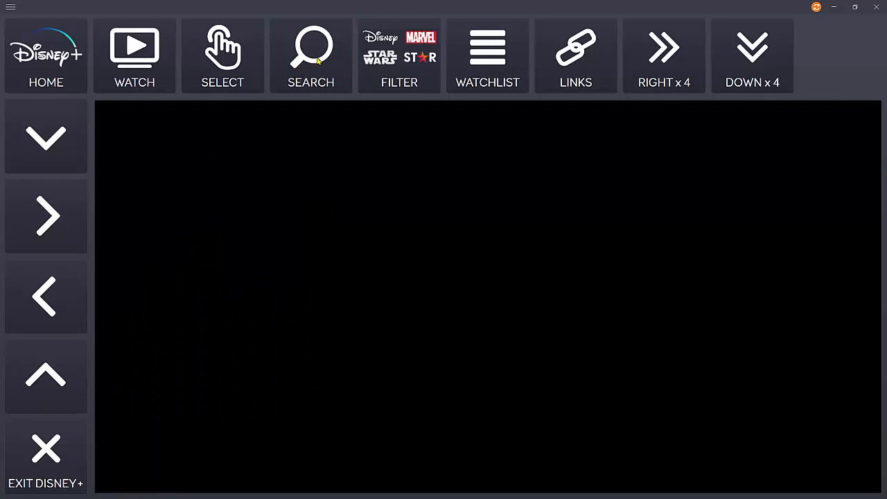
left_click(310, 49)
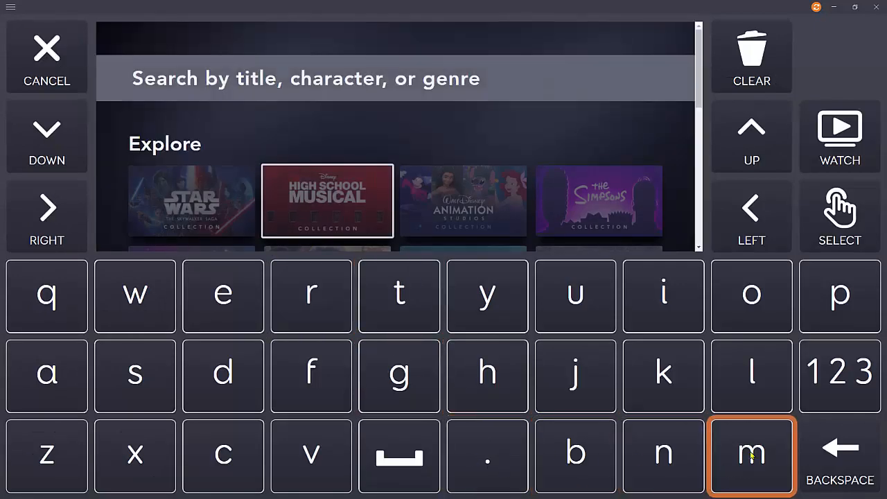
left_click(750, 455)
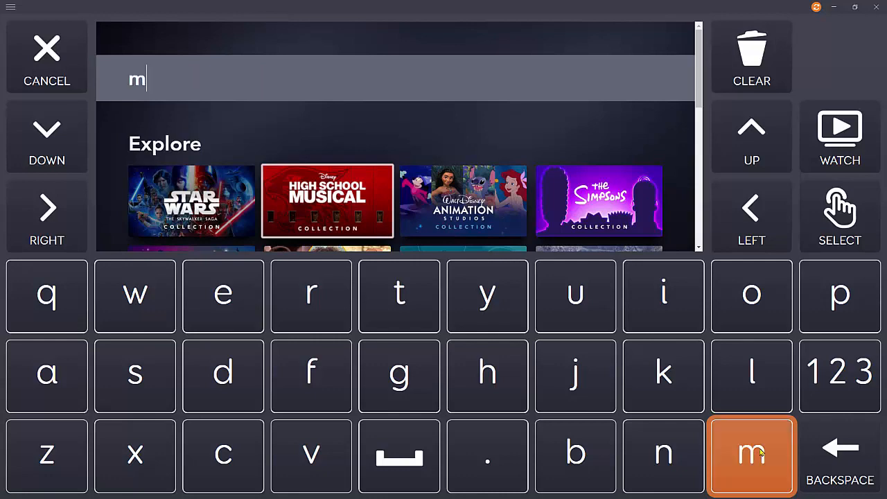
left_click(663, 295)
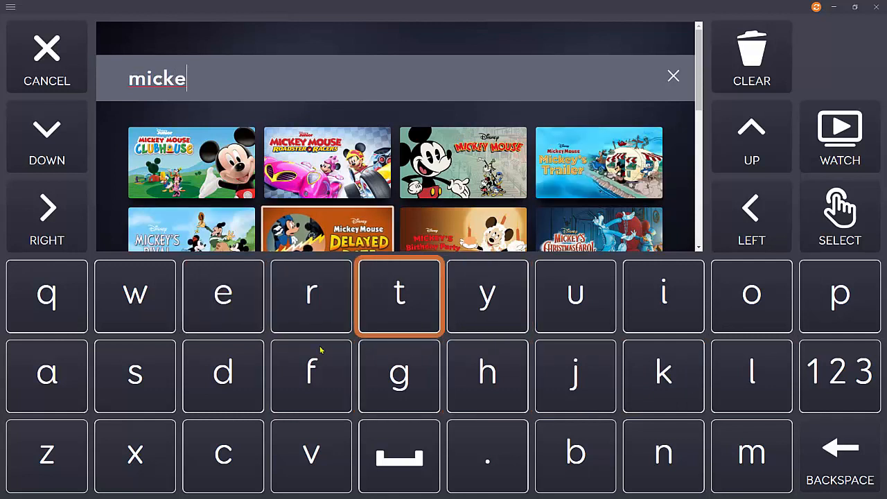
Step through the Mickey search results, then cancel the search
left_click(46, 137)
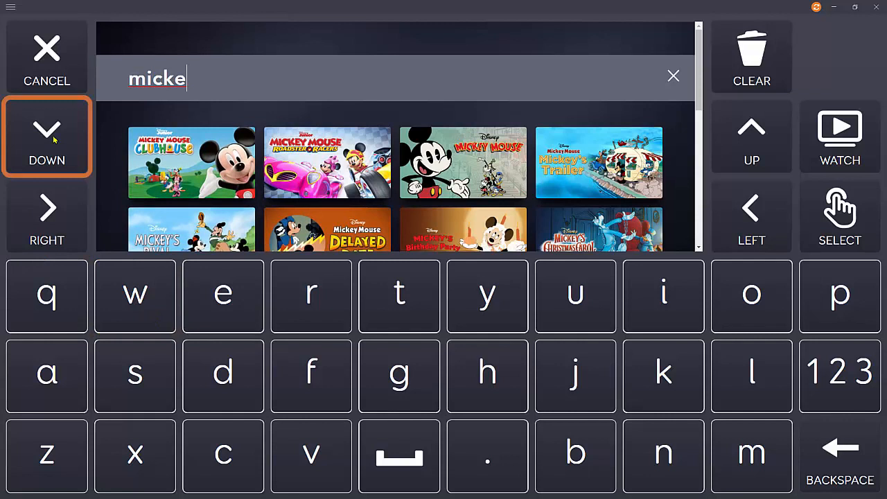
left_click(46, 137)
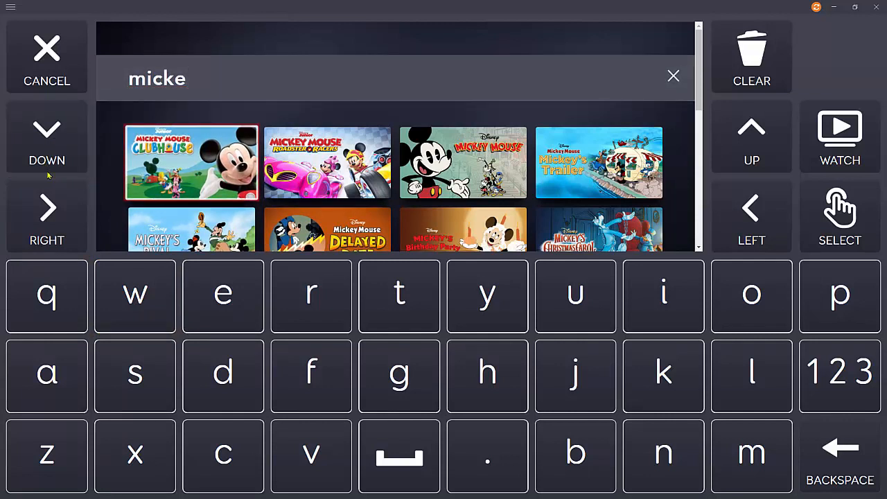
left_click(46, 216)
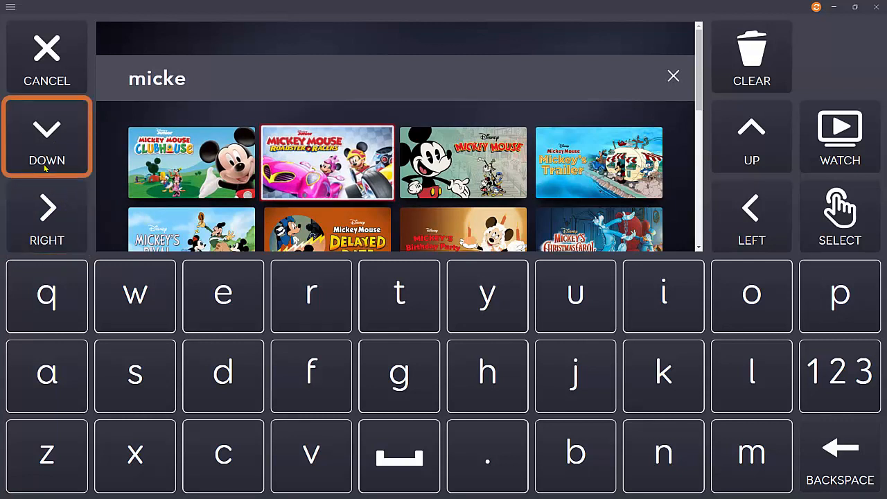
mouse_move(56, 69)
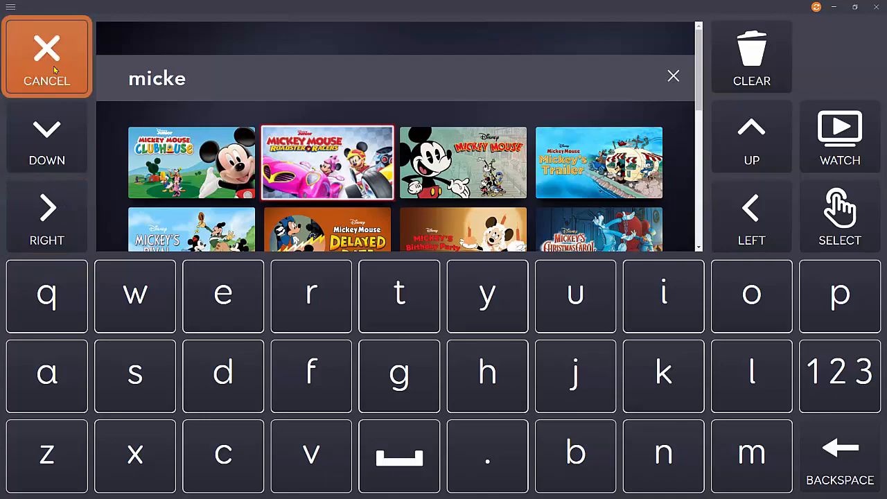
left_click(46, 57)
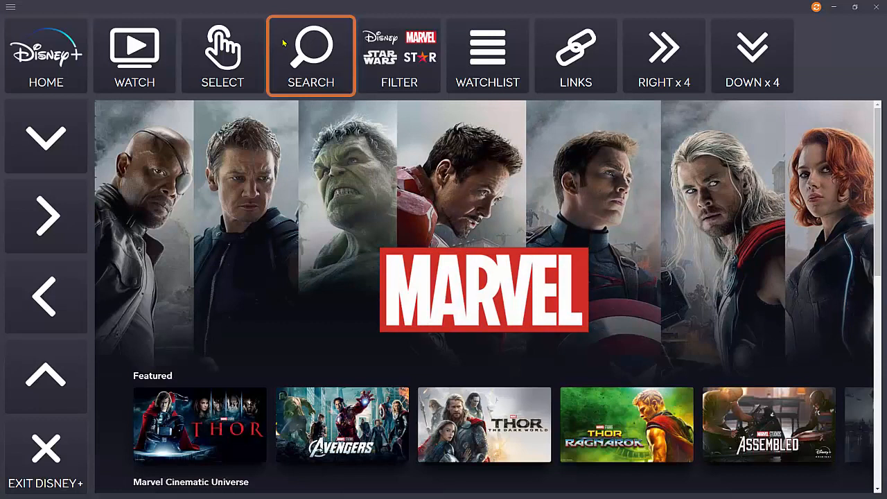
Return to the Disney+ home page with High School Musical highlighted in New to Disney+
left_click(398, 55)
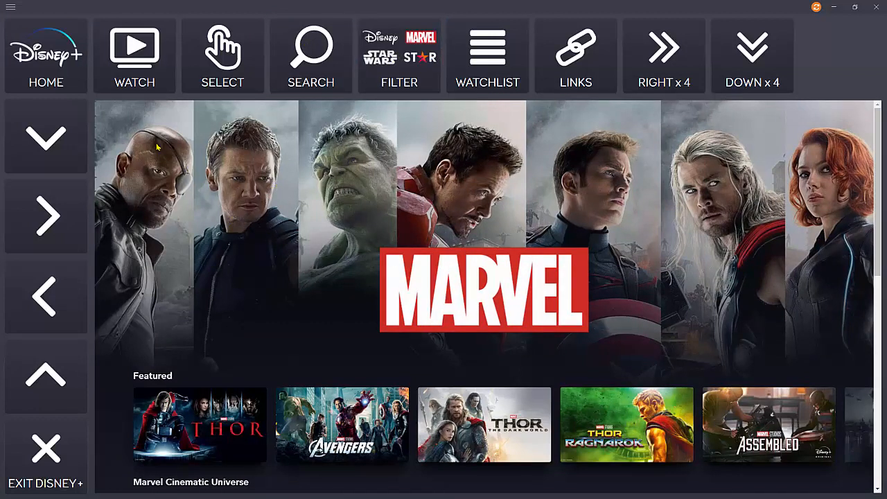
left_click(45, 55)
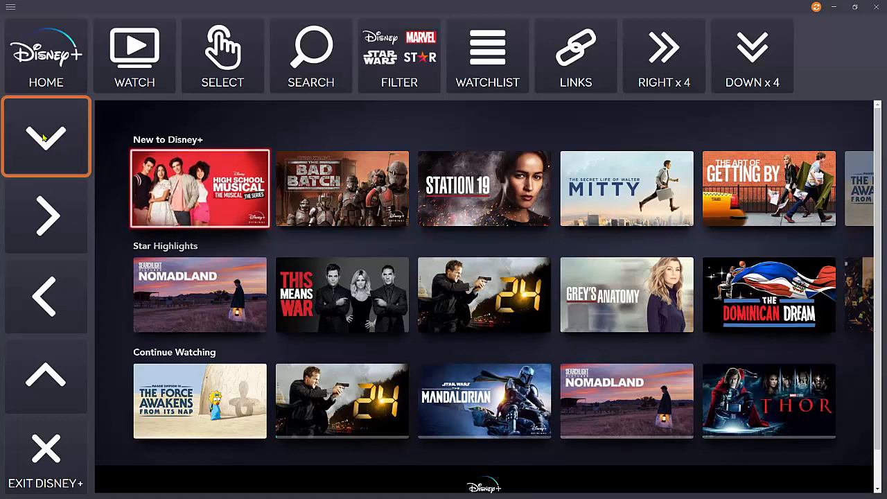
mouse_move(119, 172)
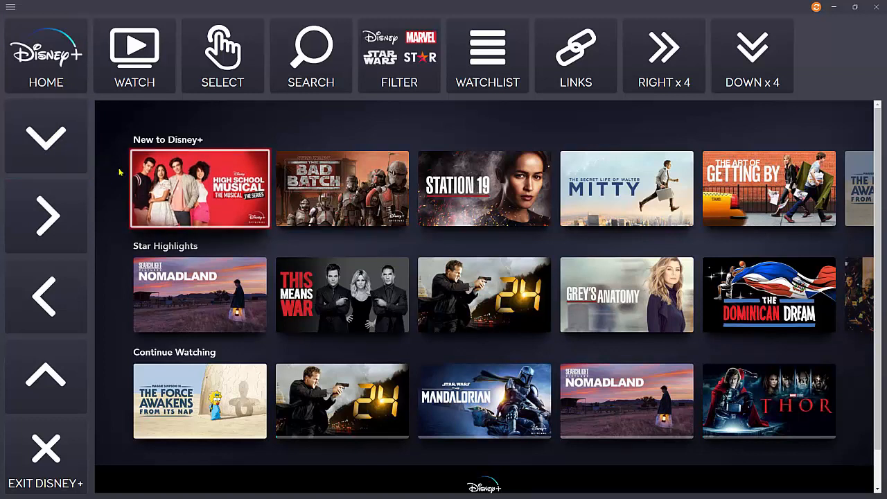
Open the High School Musical series page, move past Play to the + button, and add it to the watchlist
left_click(222, 55)
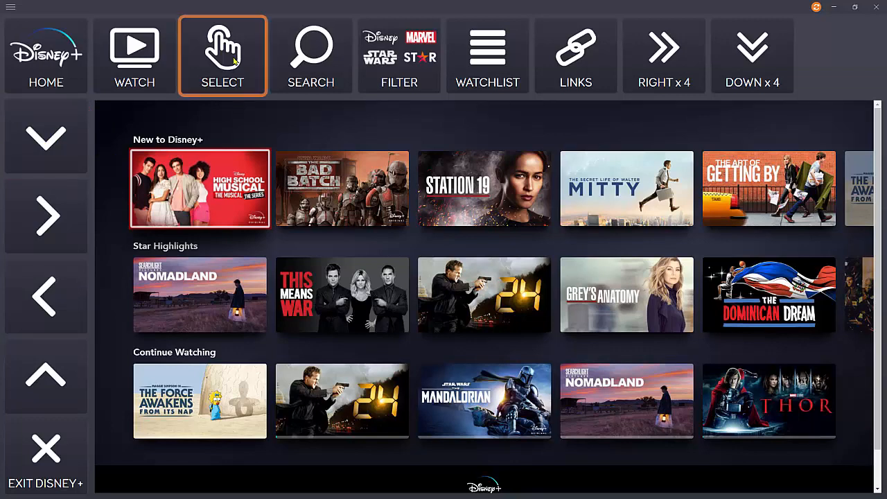
mouse_move(226, 62)
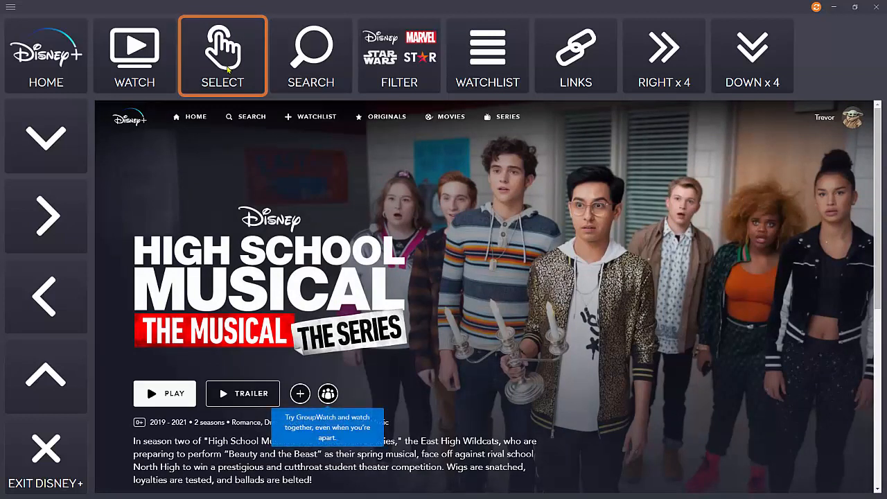
left_click(46, 137)
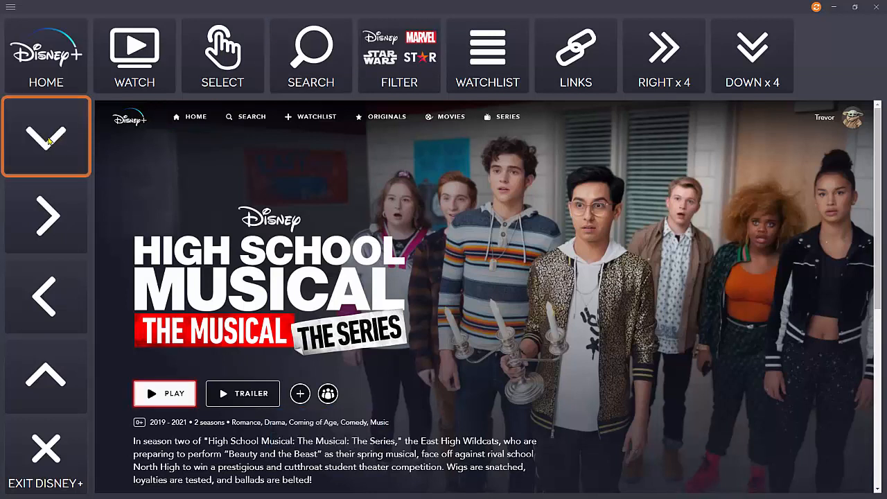
left_click(45, 215)
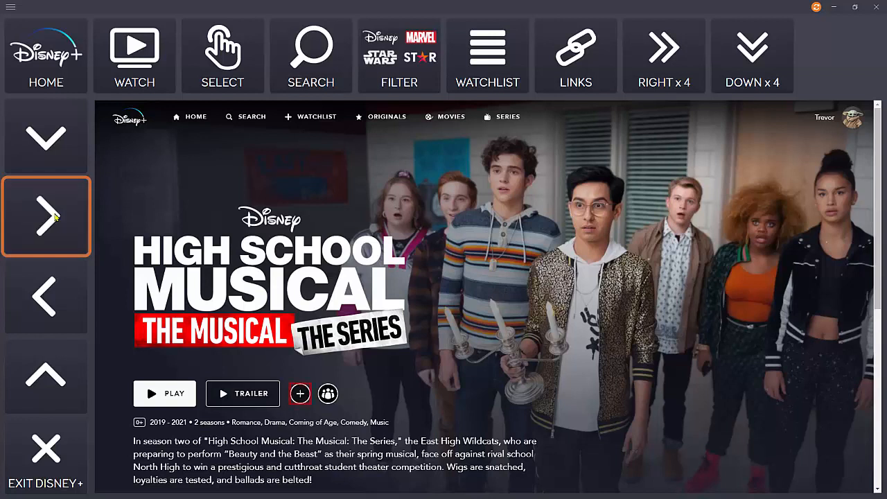
mouse_move(51, 224)
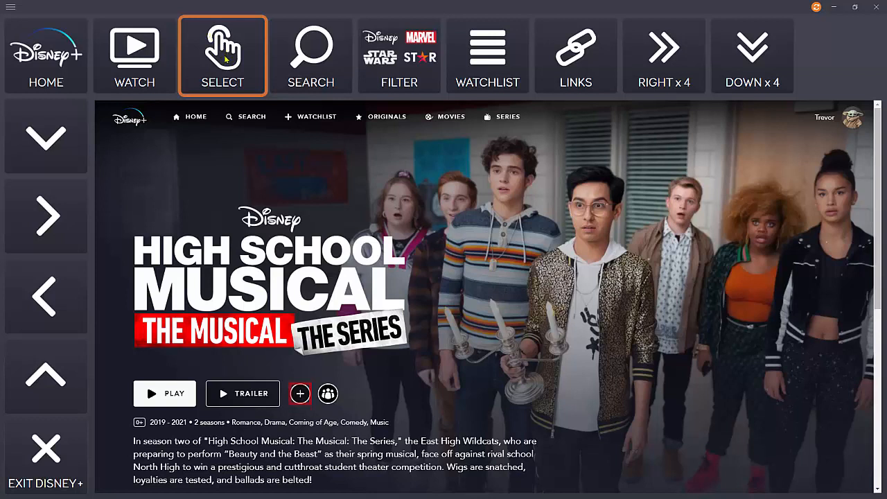
left_click(299, 393)
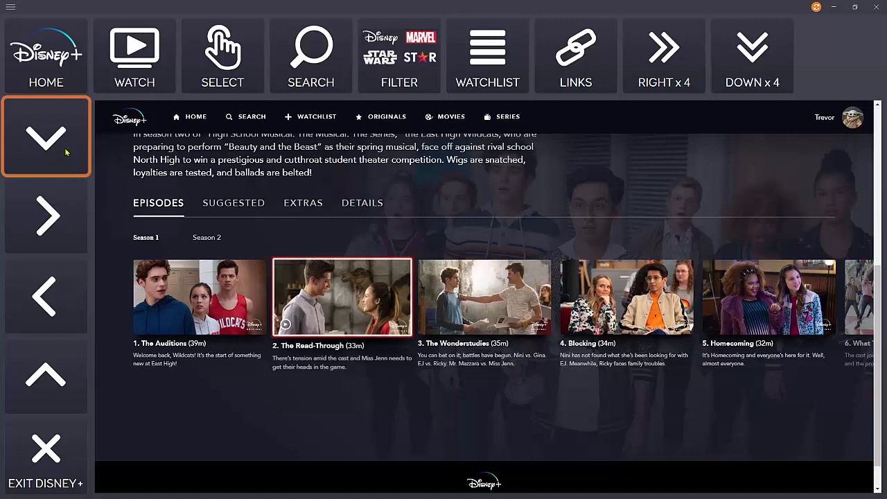
mouse_move(59, 154)
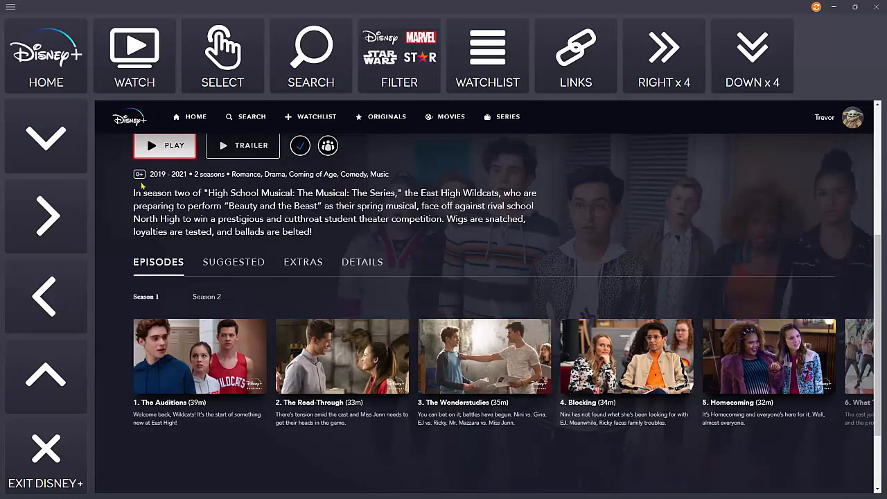
Check High School Musical's episodes and watchlist checkmark, then return to the home page
left_click(222, 56)
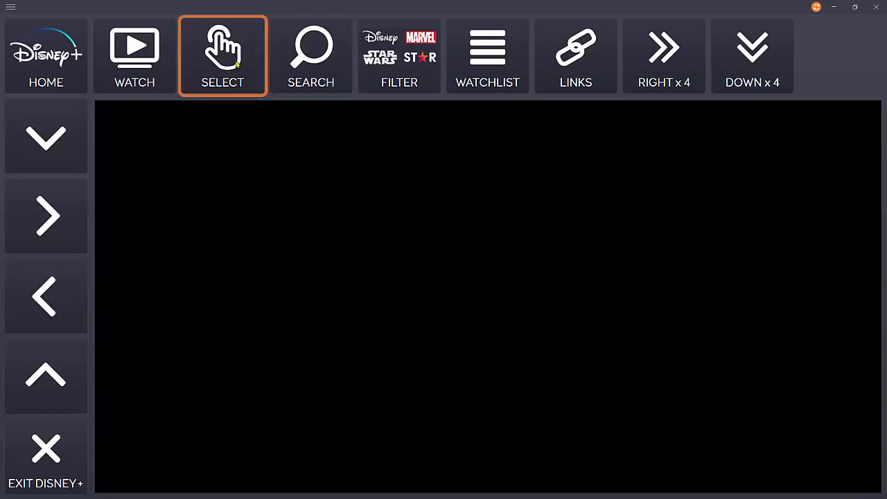
left_click(134, 56)
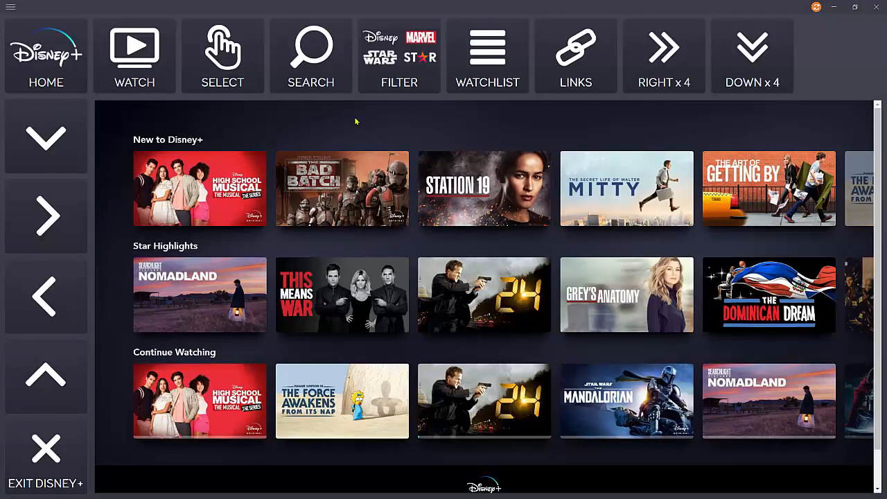
View the watchlist showing only High School Musical, then return to the Disney+ home page
left_click(487, 52)
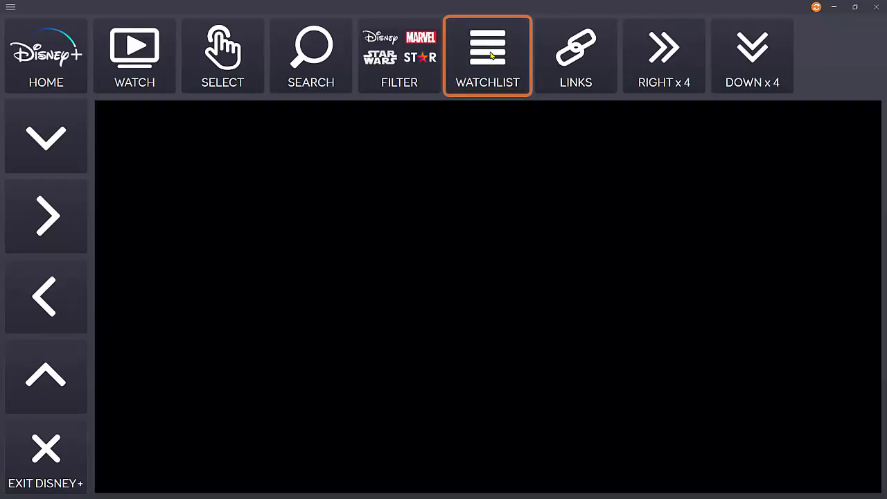
left_click(487, 49)
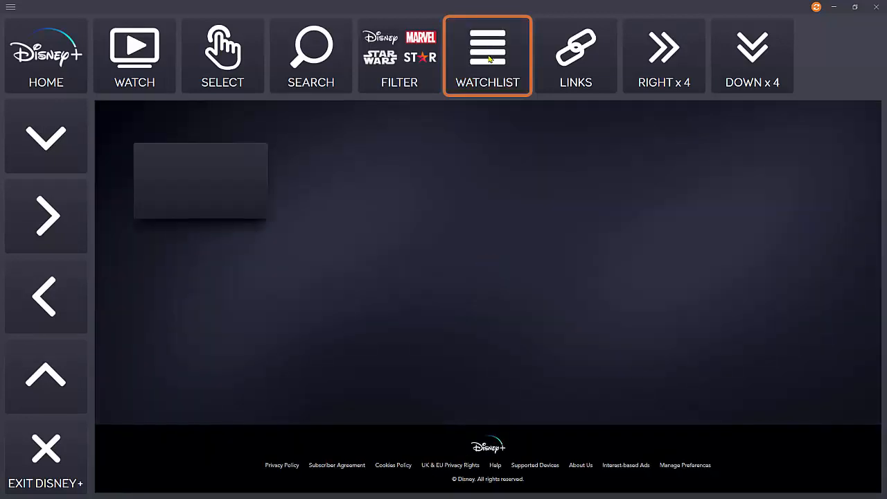
left_click(487, 50)
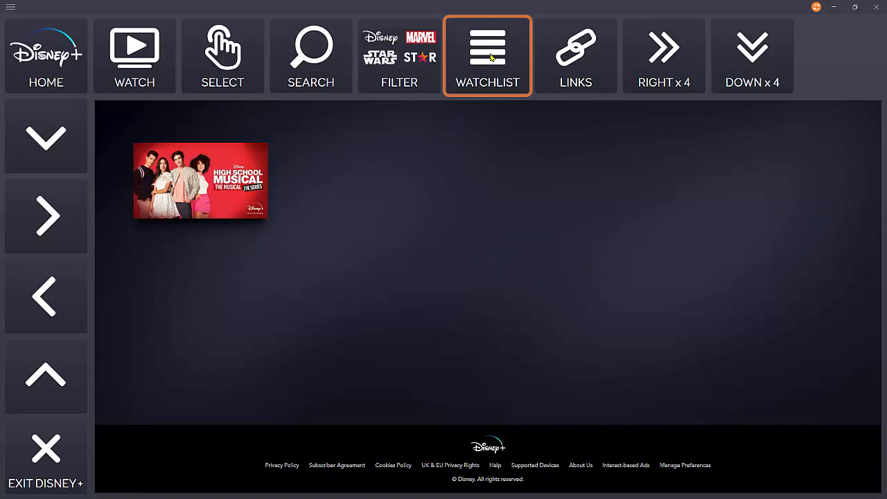
mouse_move(511, 71)
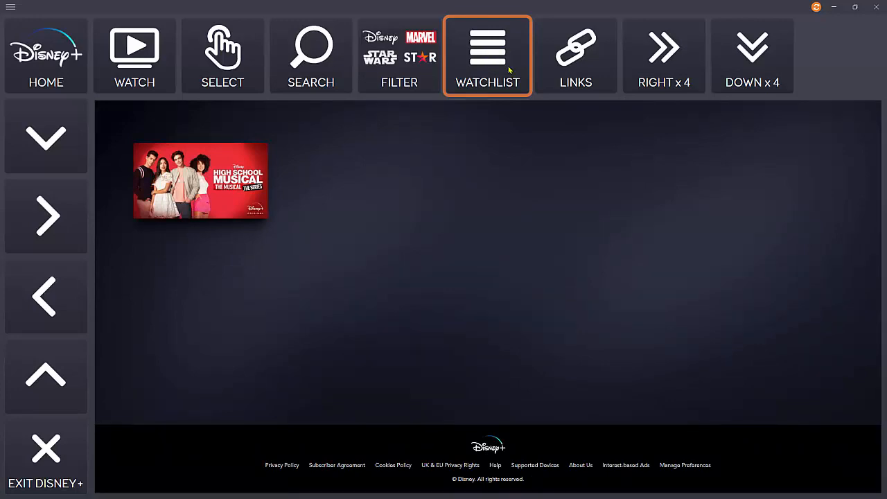
mouse_move(485, 44)
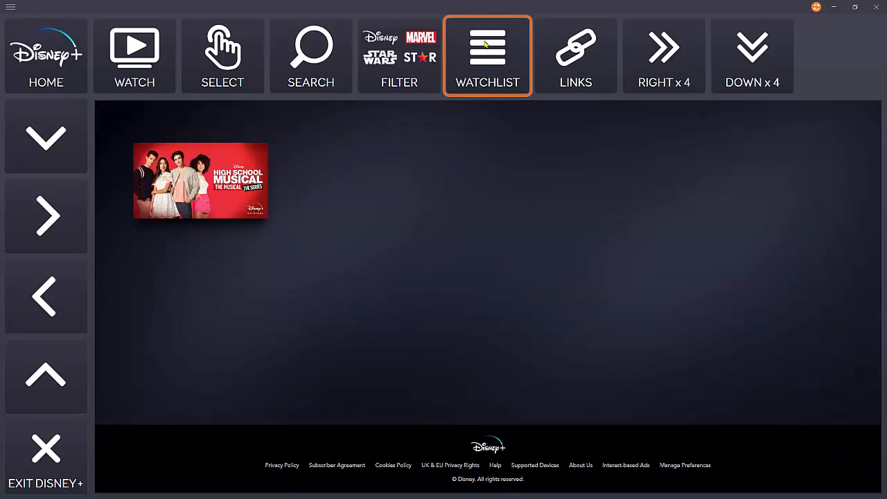
left_click(46, 56)
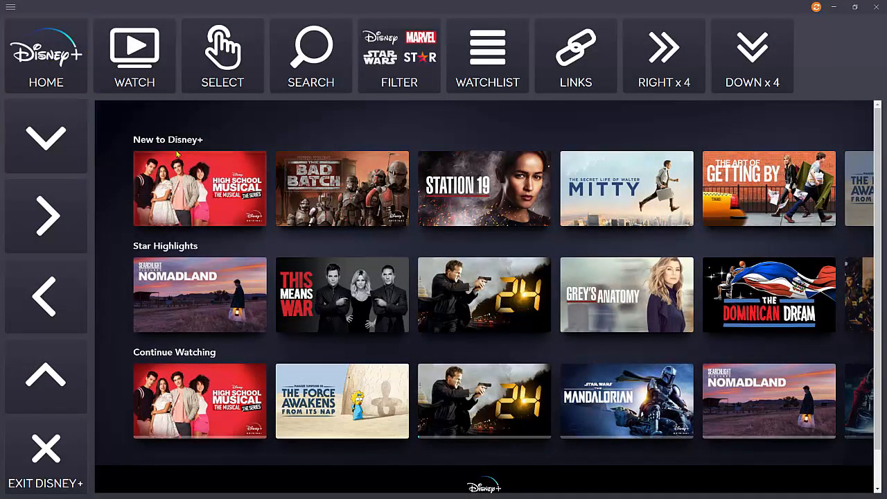
Open the High School Musical series page and show the profile menu
left_click(45, 137)
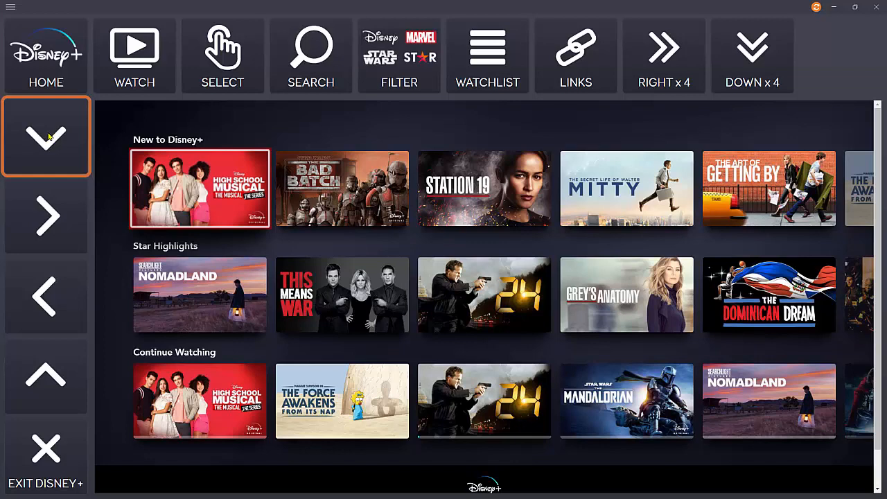
left_click(222, 56)
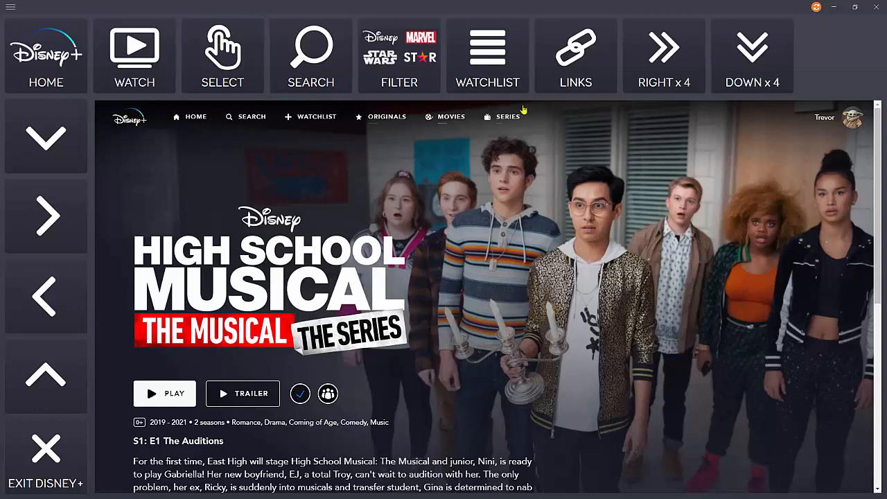
mouse_move(751, 126)
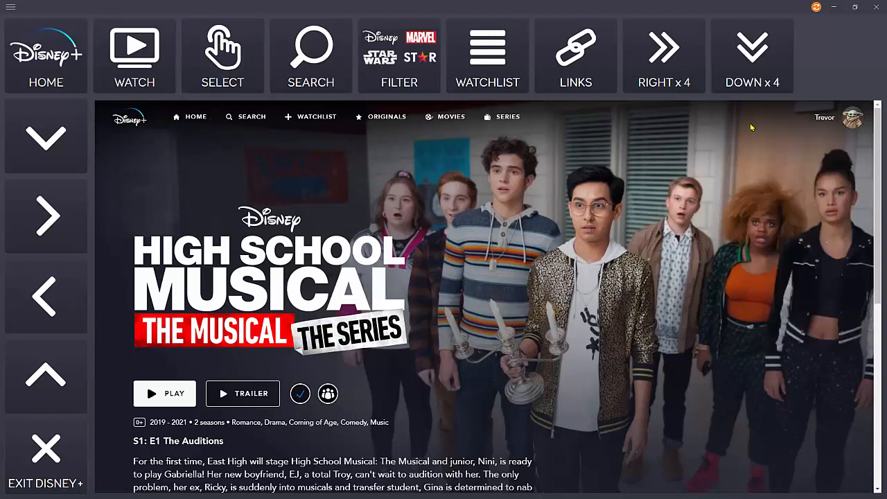
left_click(852, 117)
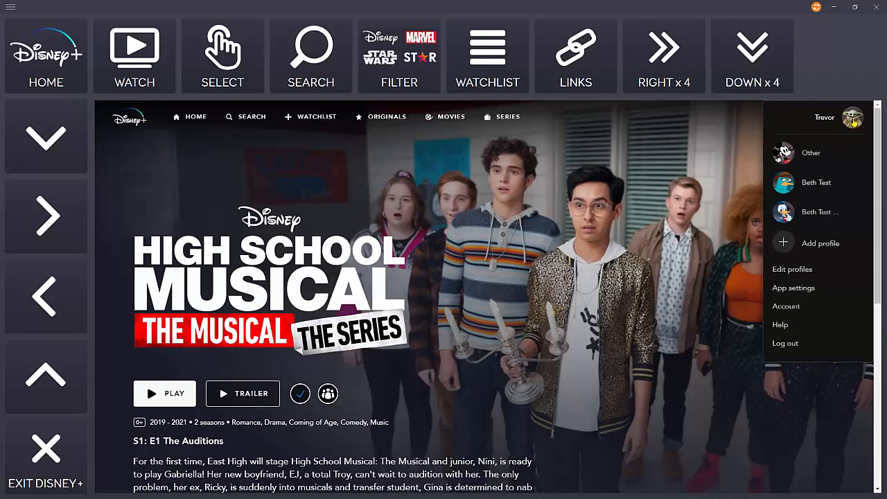
mouse_move(847, 206)
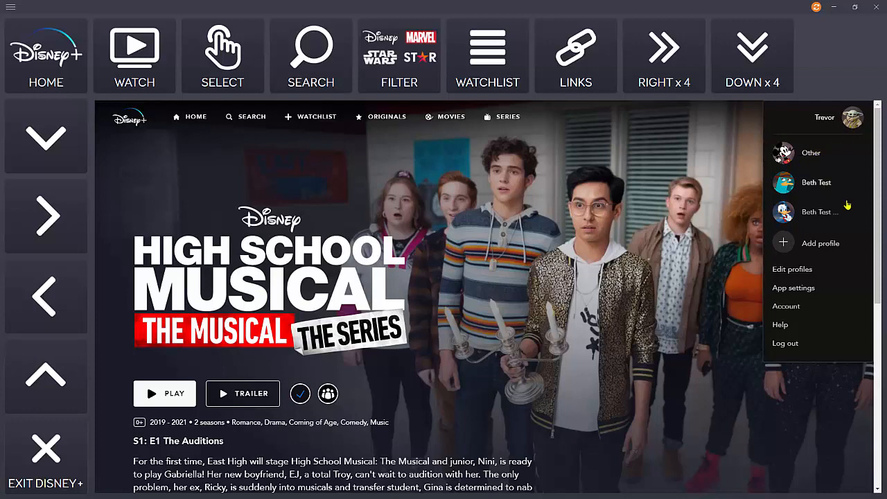
Open the Yoda profile's Edit profile settings and scroll through them
left_click(792, 268)
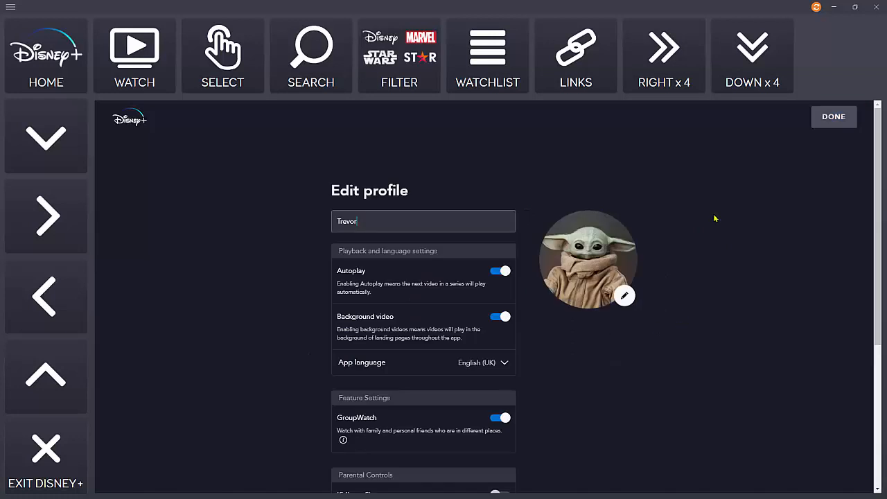
scroll("down", 3)
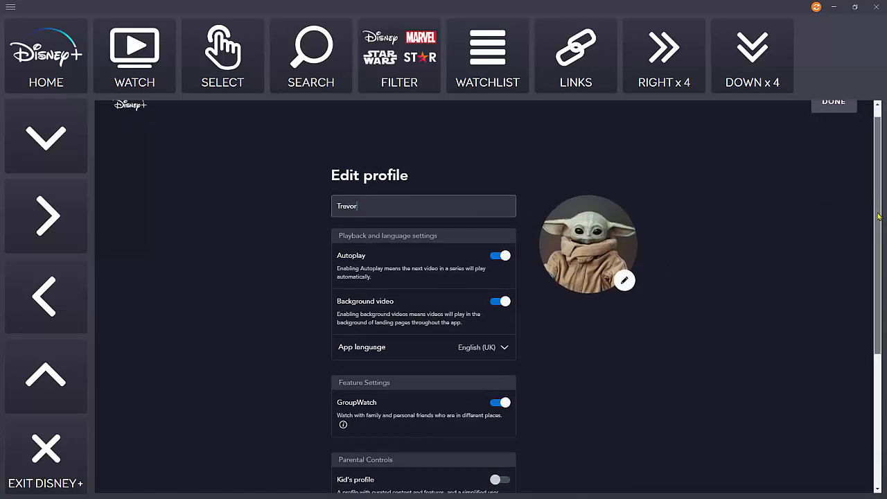
scroll("down", 3)
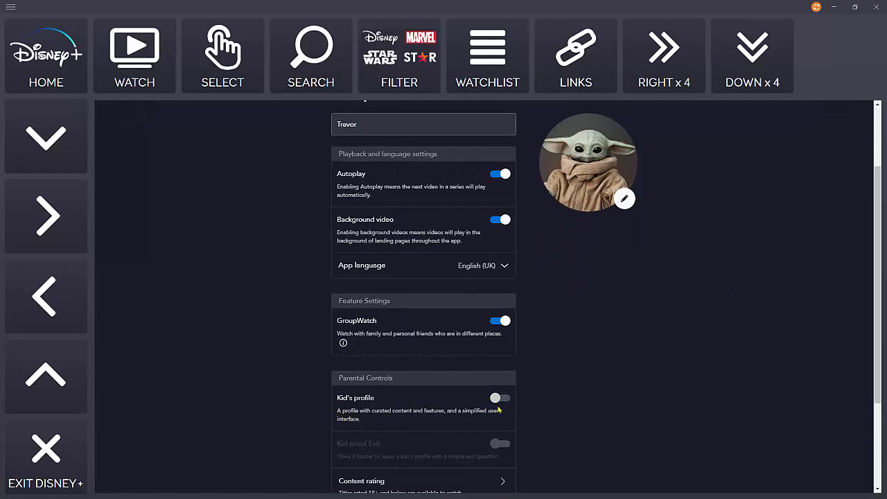
mouse_move(871, 311)
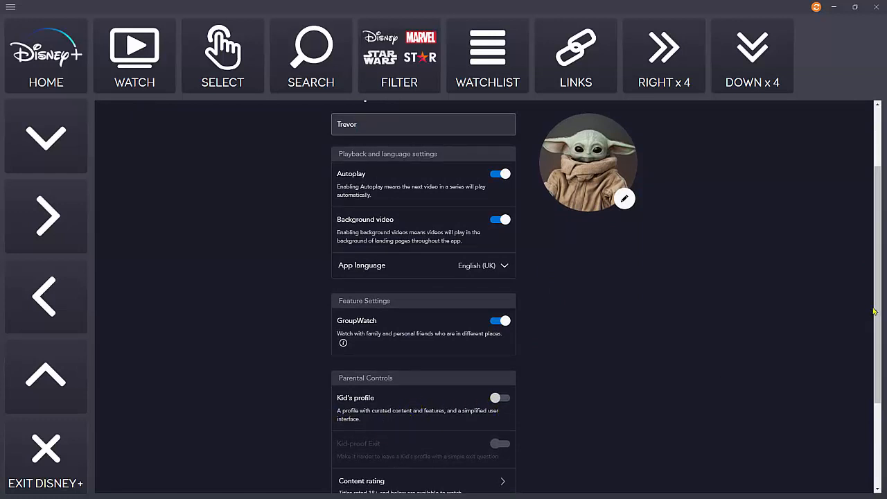
scroll("down", 3)
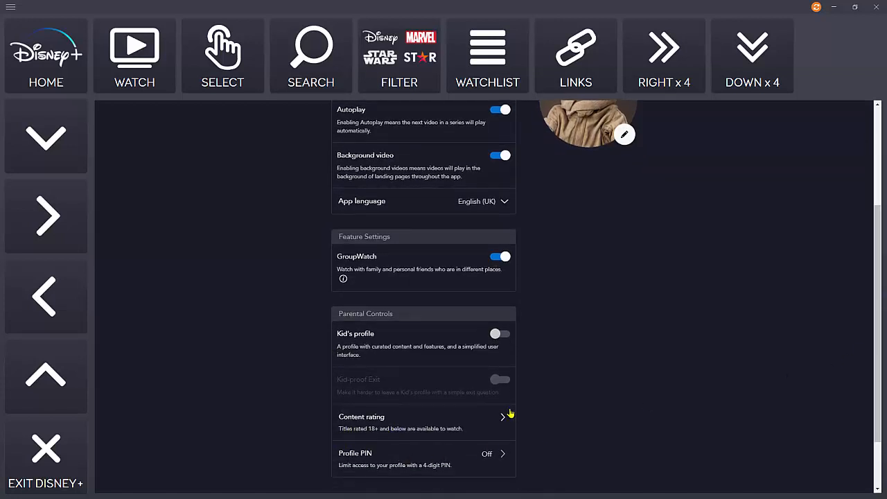
Try Content rating, then cancel the parental-control password prompt
left_click(502, 416)
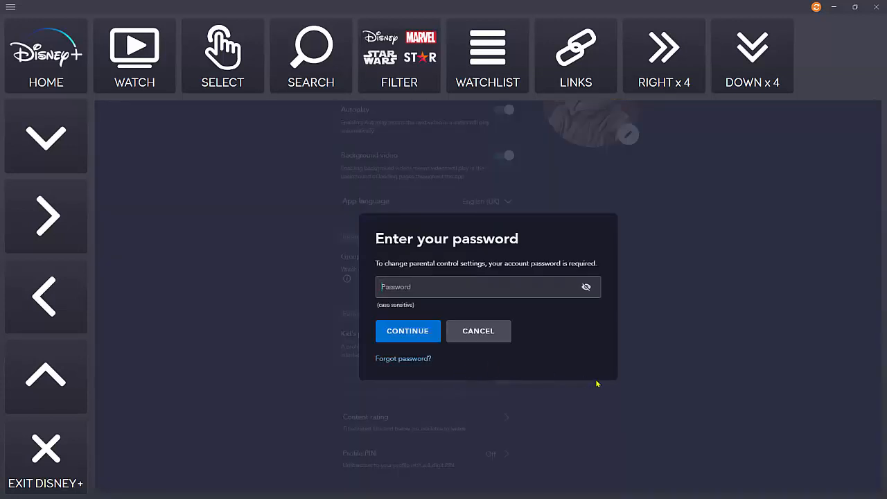
mouse_move(489, 334)
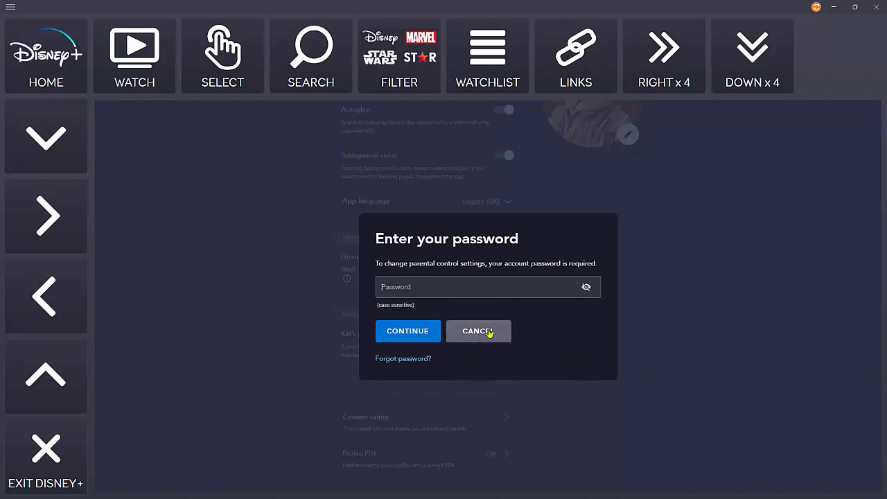
left_click(478, 331)
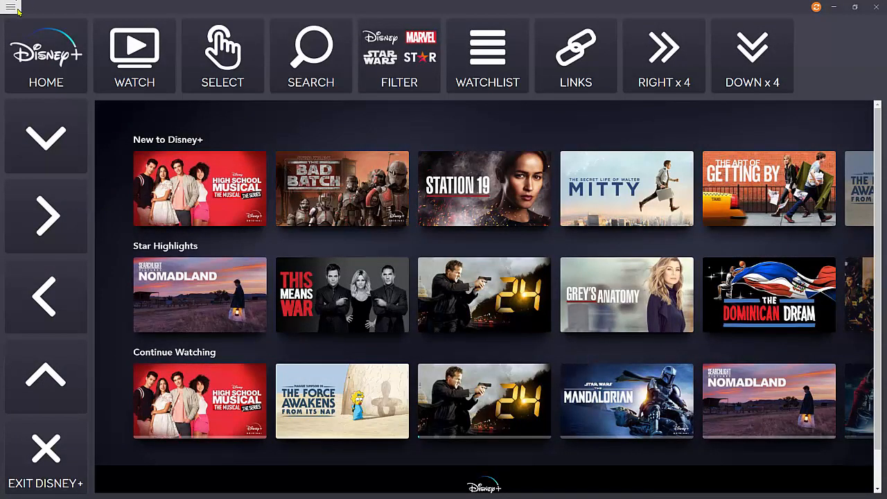
left_click(8, 13)
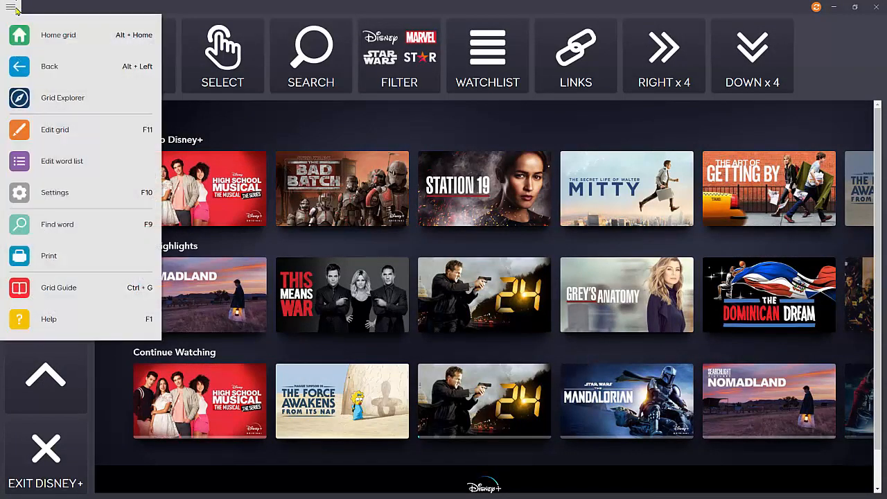
mouse_move(76, 291)
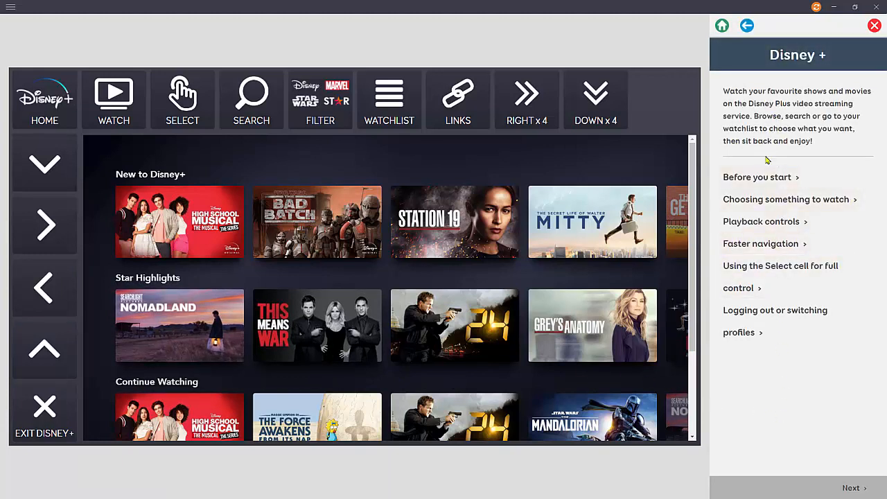
mouse_move(760, 243)
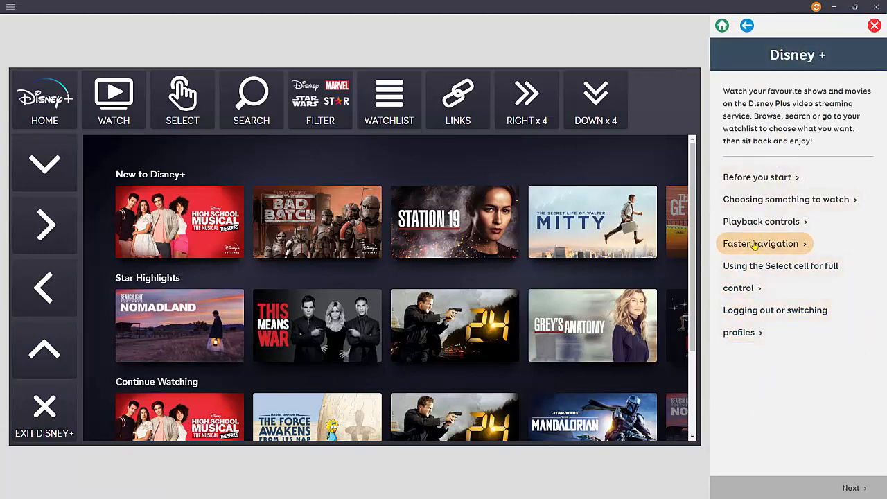
mouse_move(750, 180)
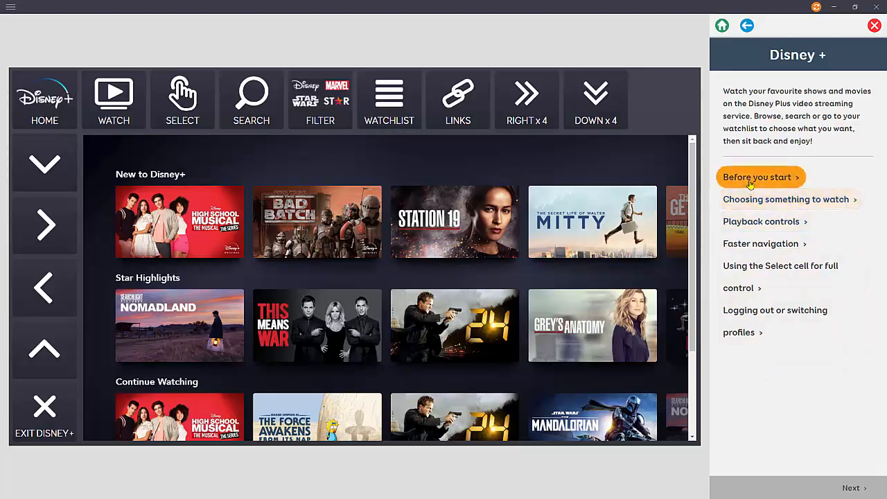
left_click(873, 26)
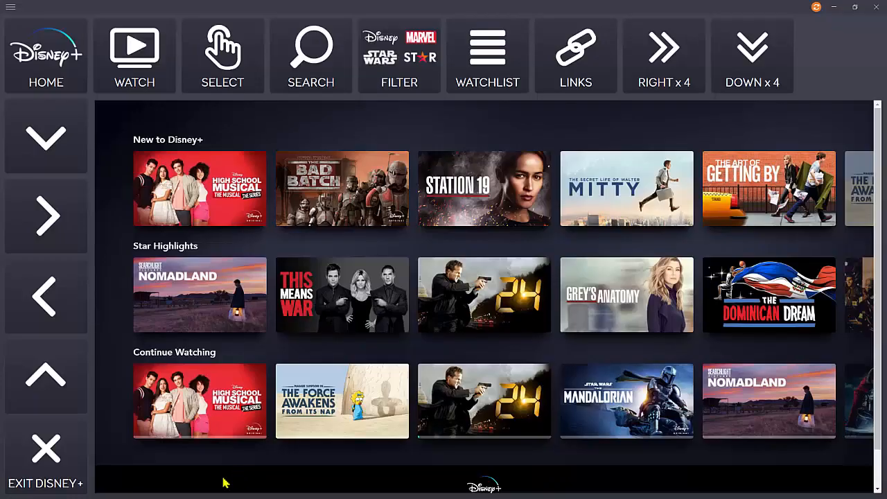
mouse_move(50, 455)
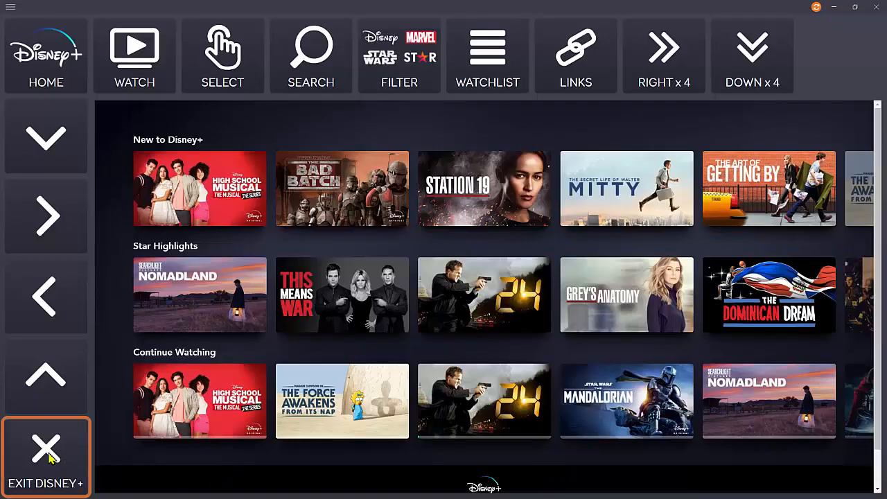
Select EXIT DISNEY+ to return to the grid set's start page
left_click(45, 451)
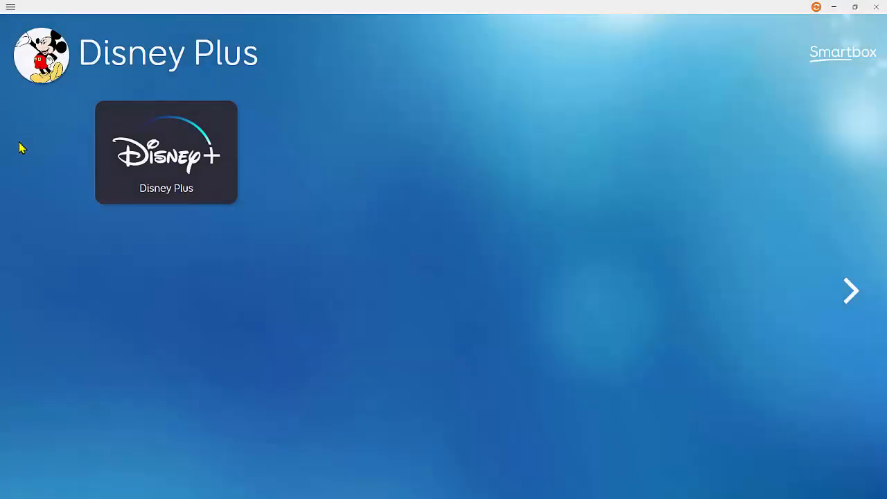